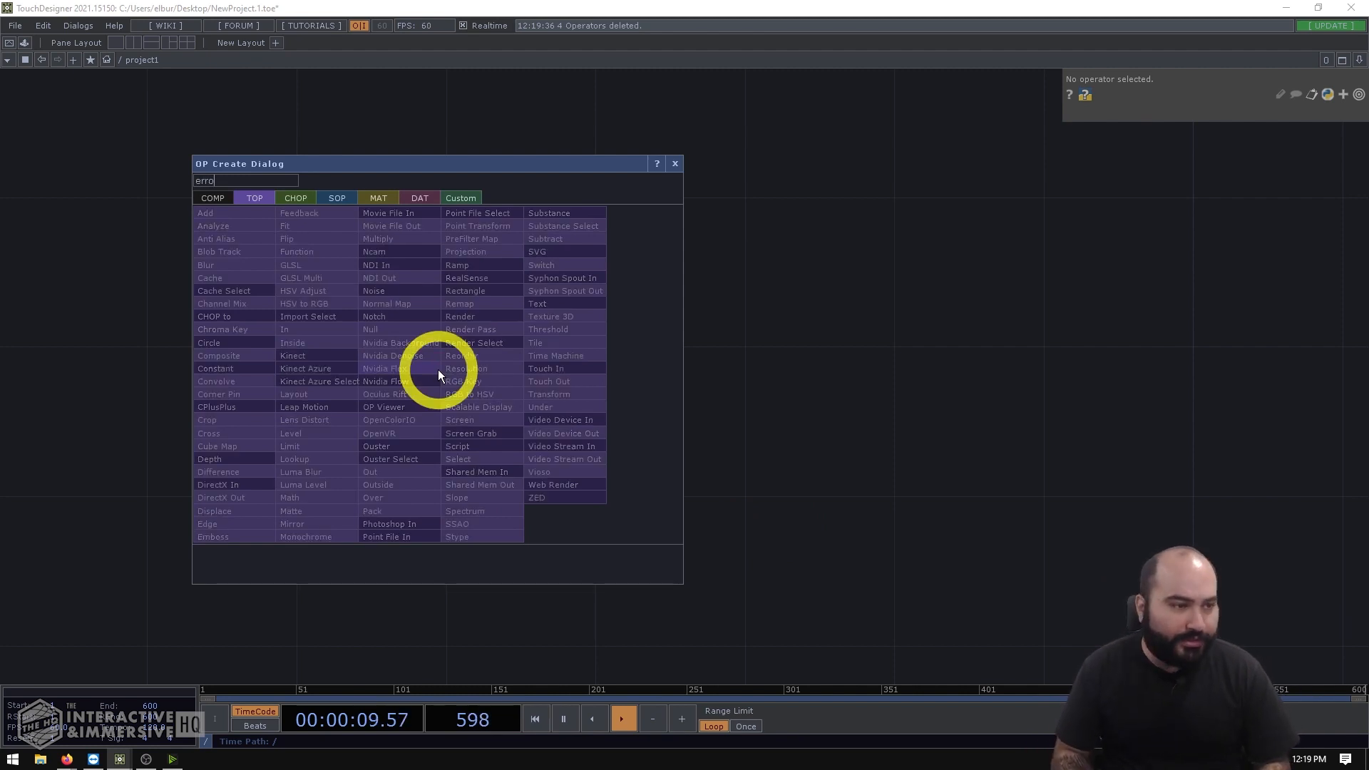
Step: Place an Error DAT (error1) with its error1_callbacks DAT in the network
left_click(420, 197)
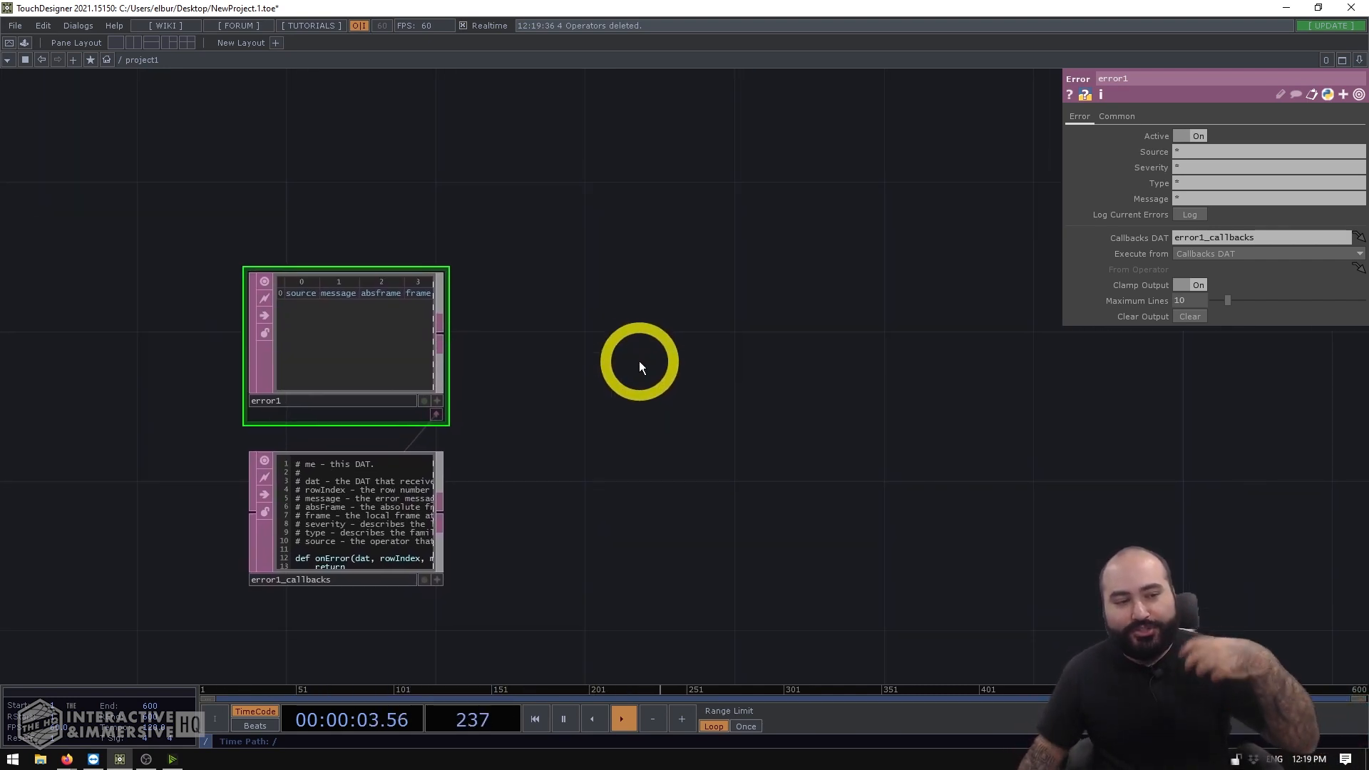
mouse_move(538, 345)
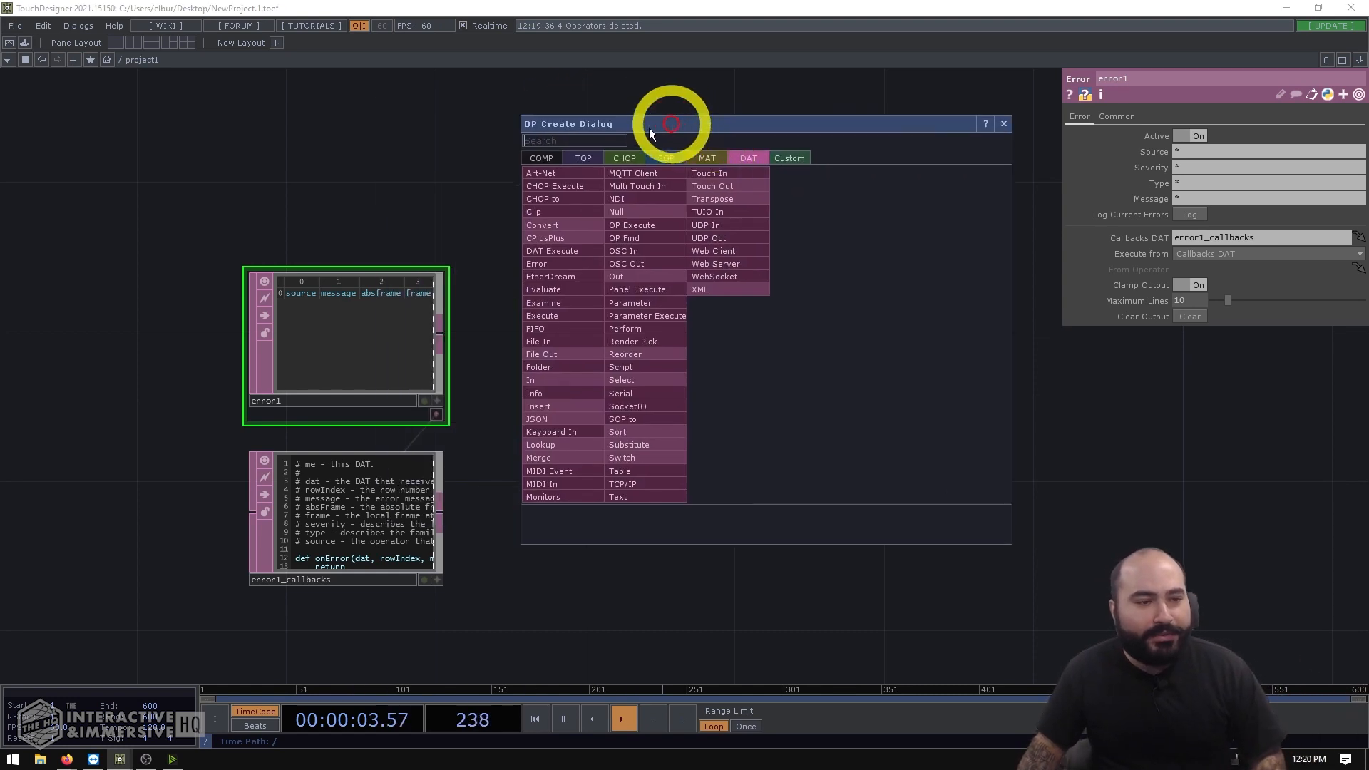
Step: Add a Movie File In TOP and break its File path by appending 123
left_click(581, 158)
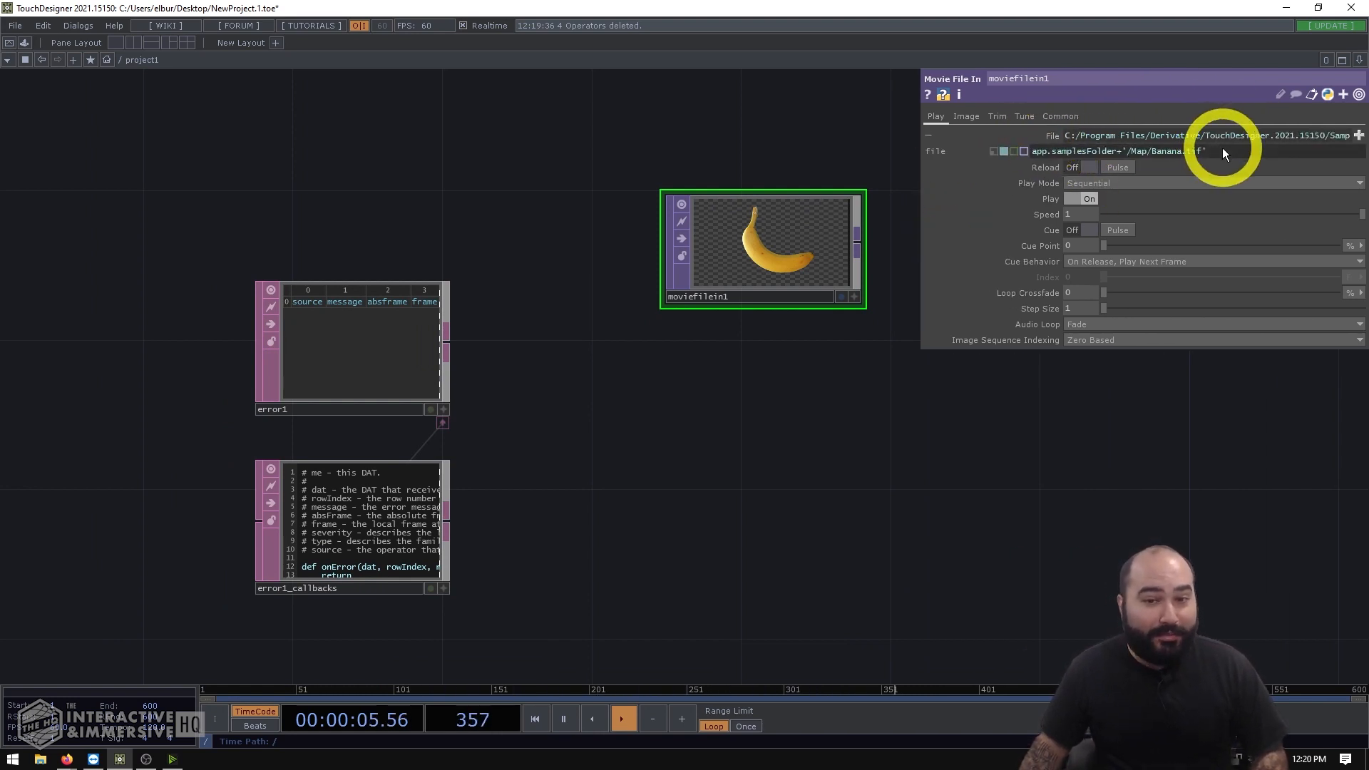
type("123")
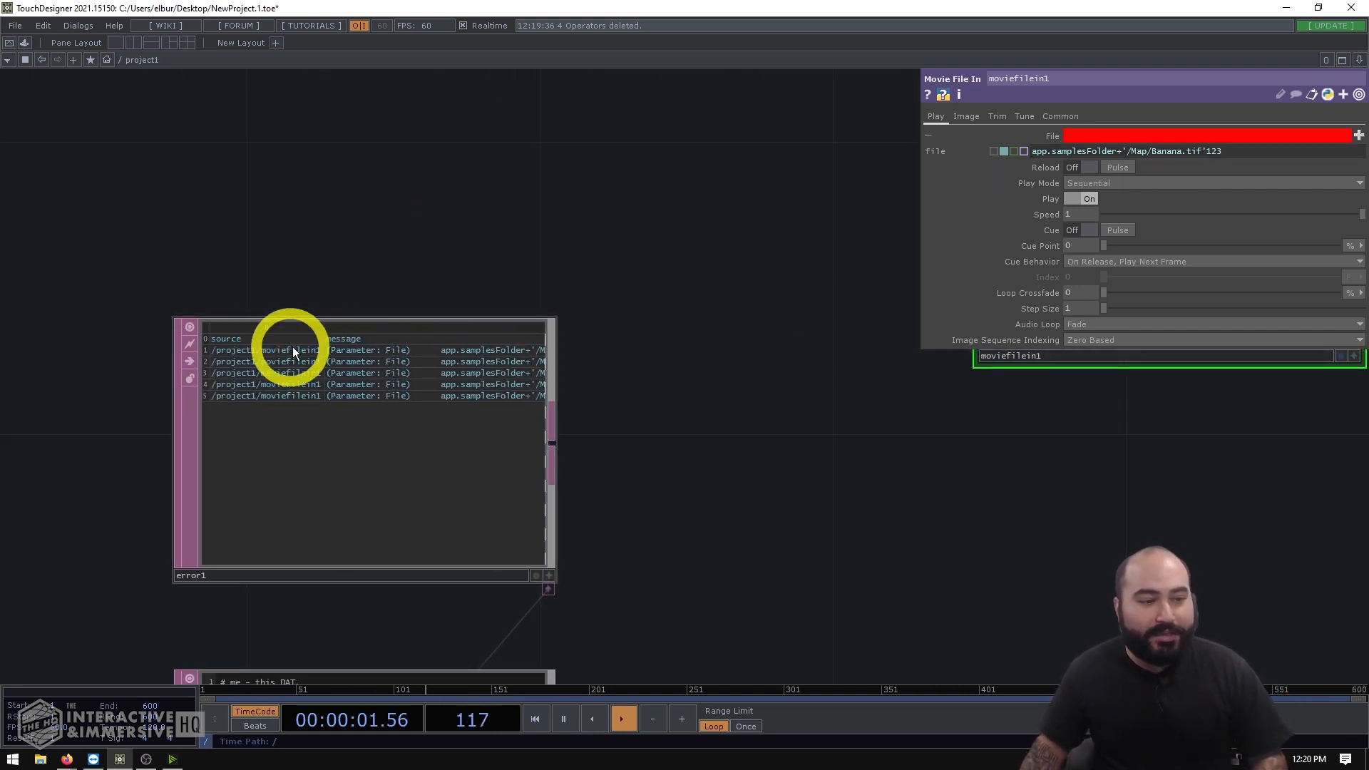
mouse_move(424, 206)
type("text")
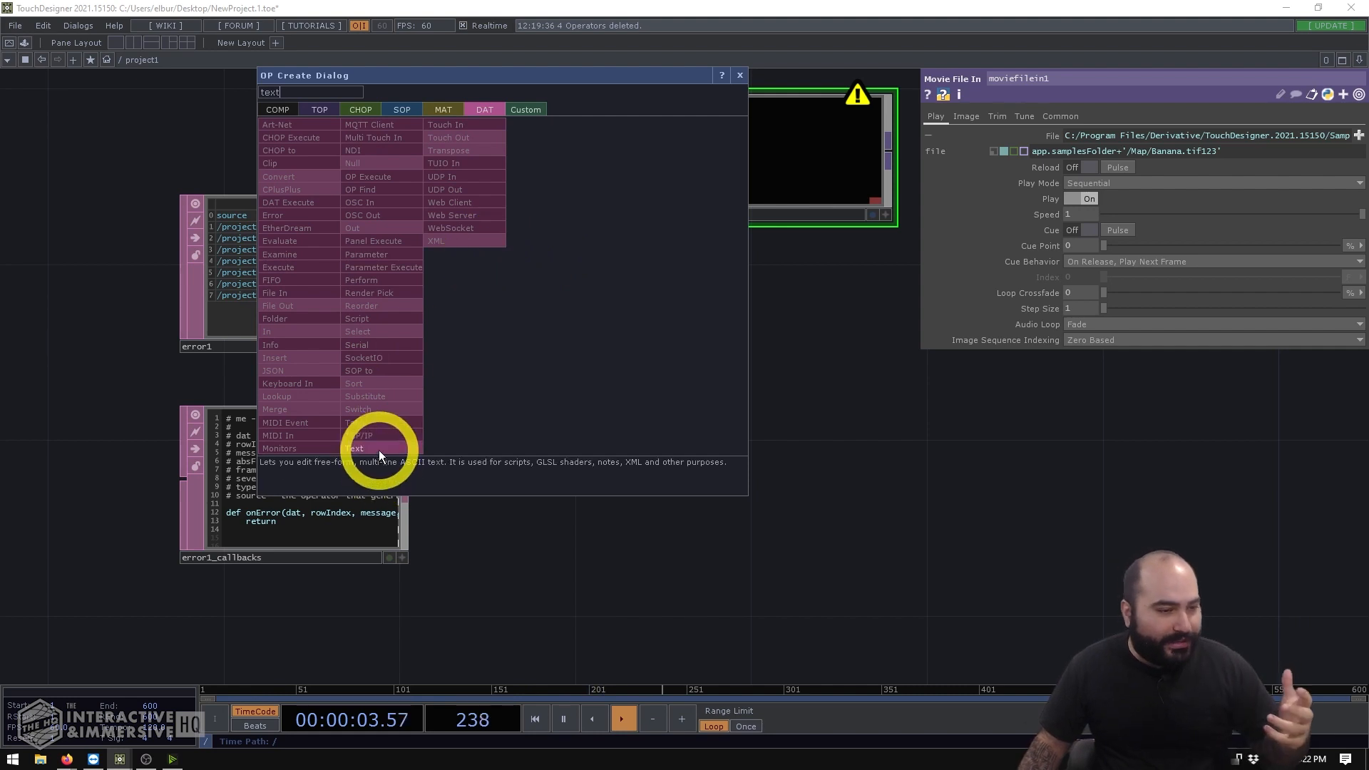
Step: Add a Text DAT holding data = {} and print(data['element'])
left_click(355, 448)
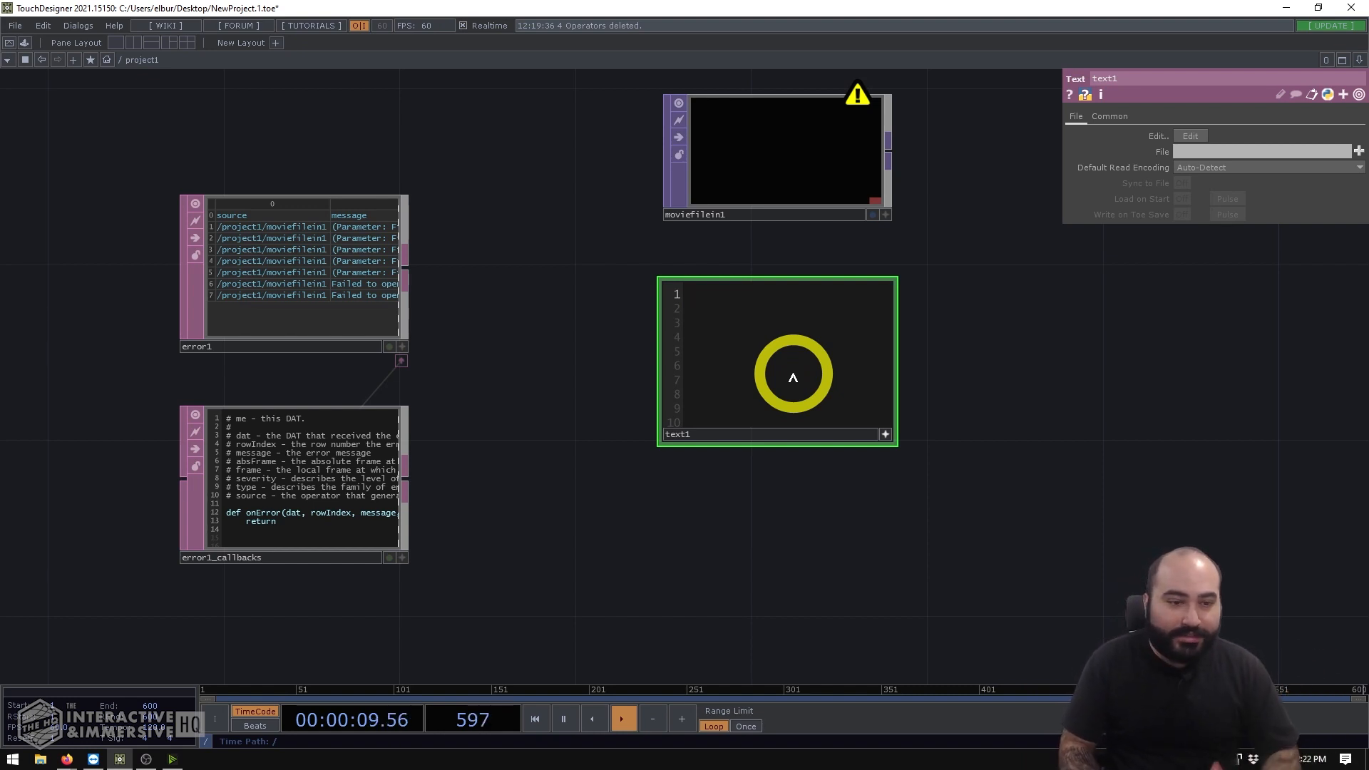
type("da")
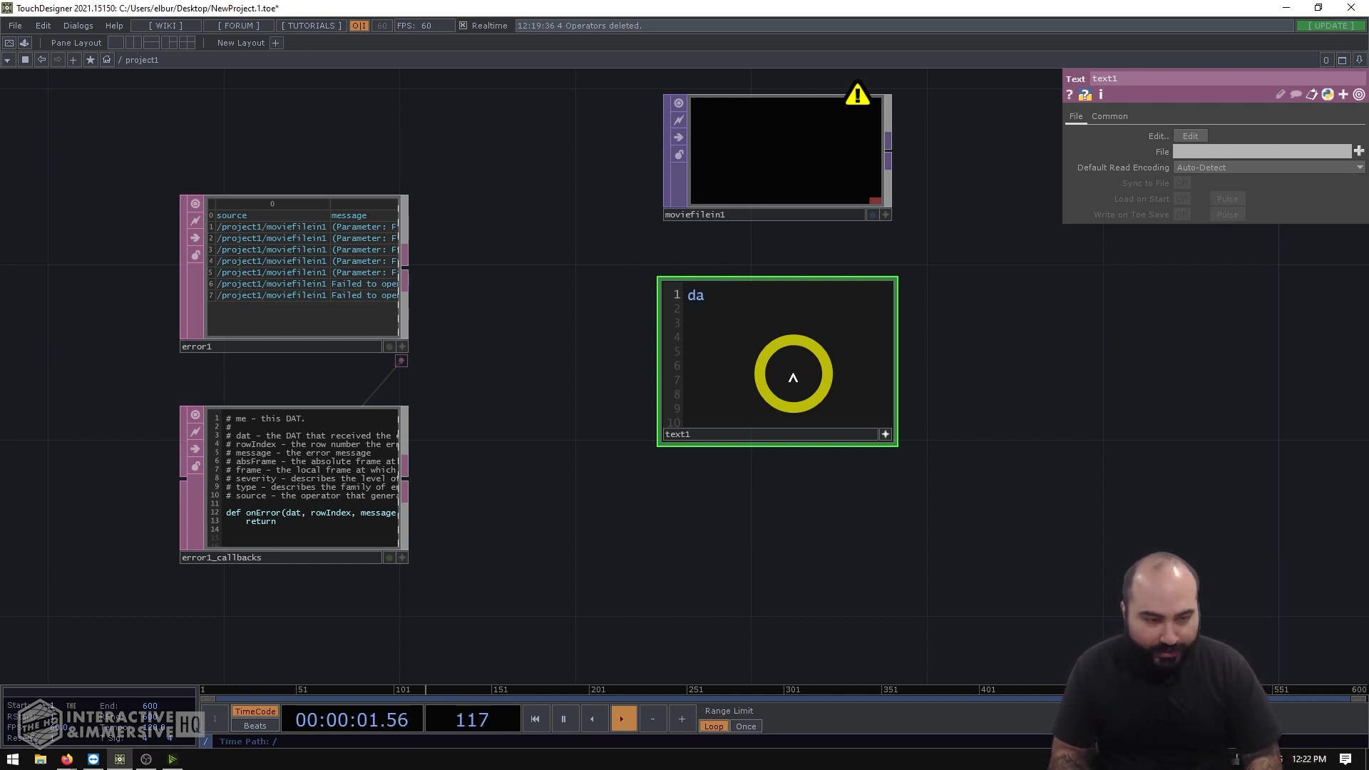
type("ta = [")
type("print")
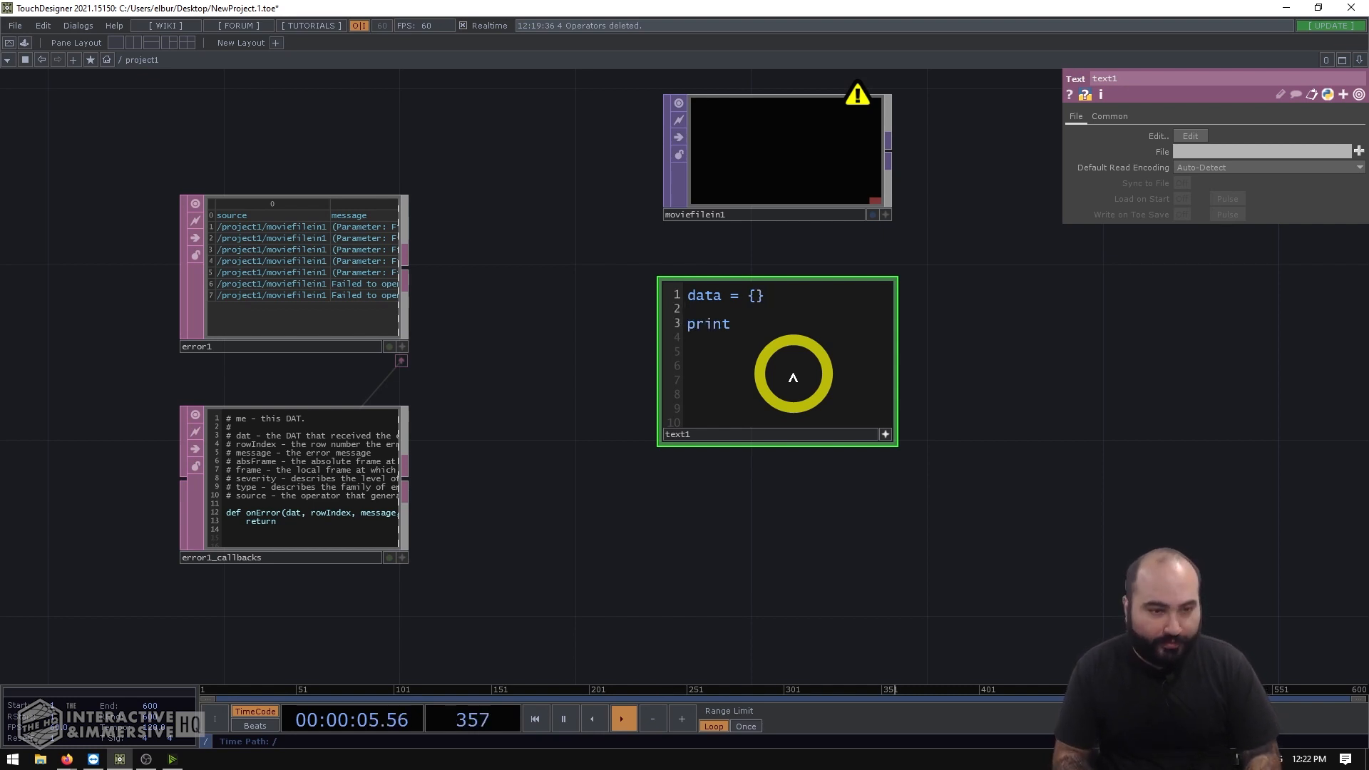
type("(data['element")
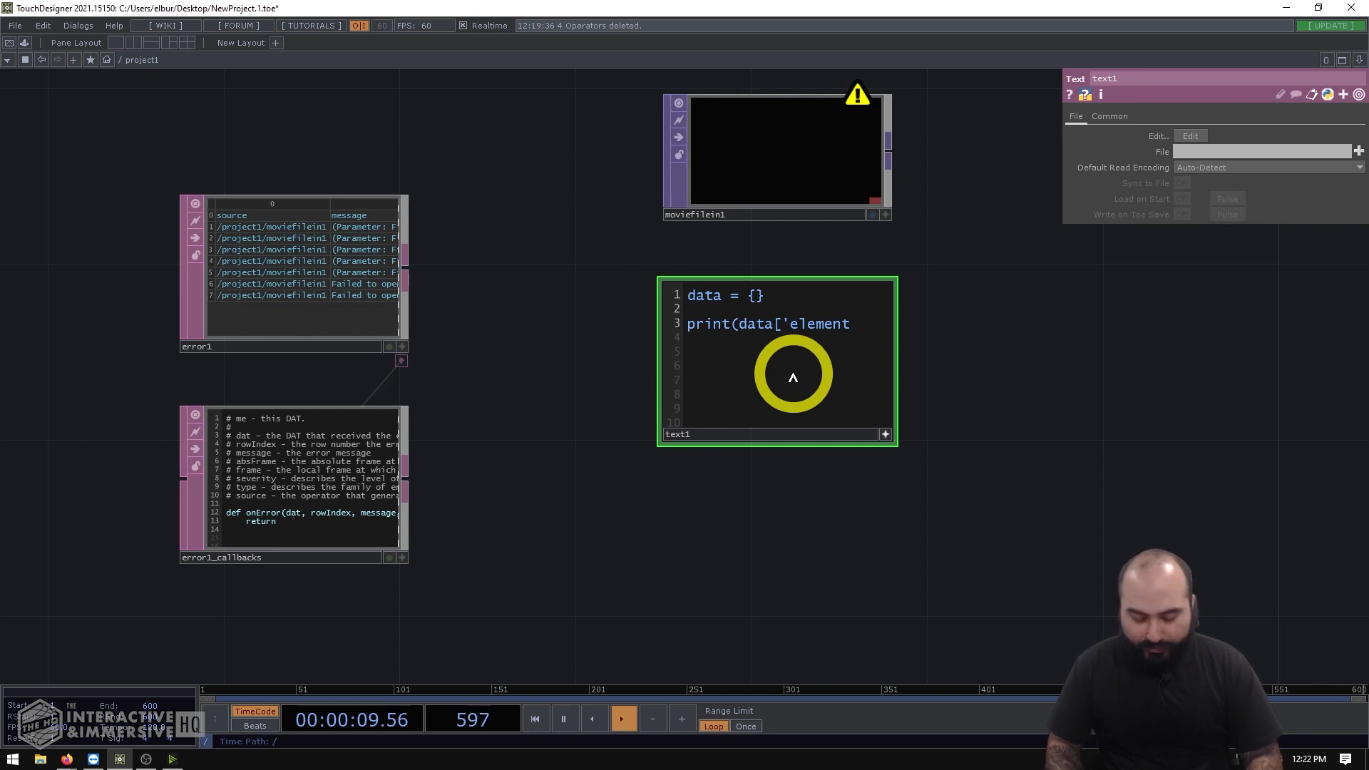
type("']")
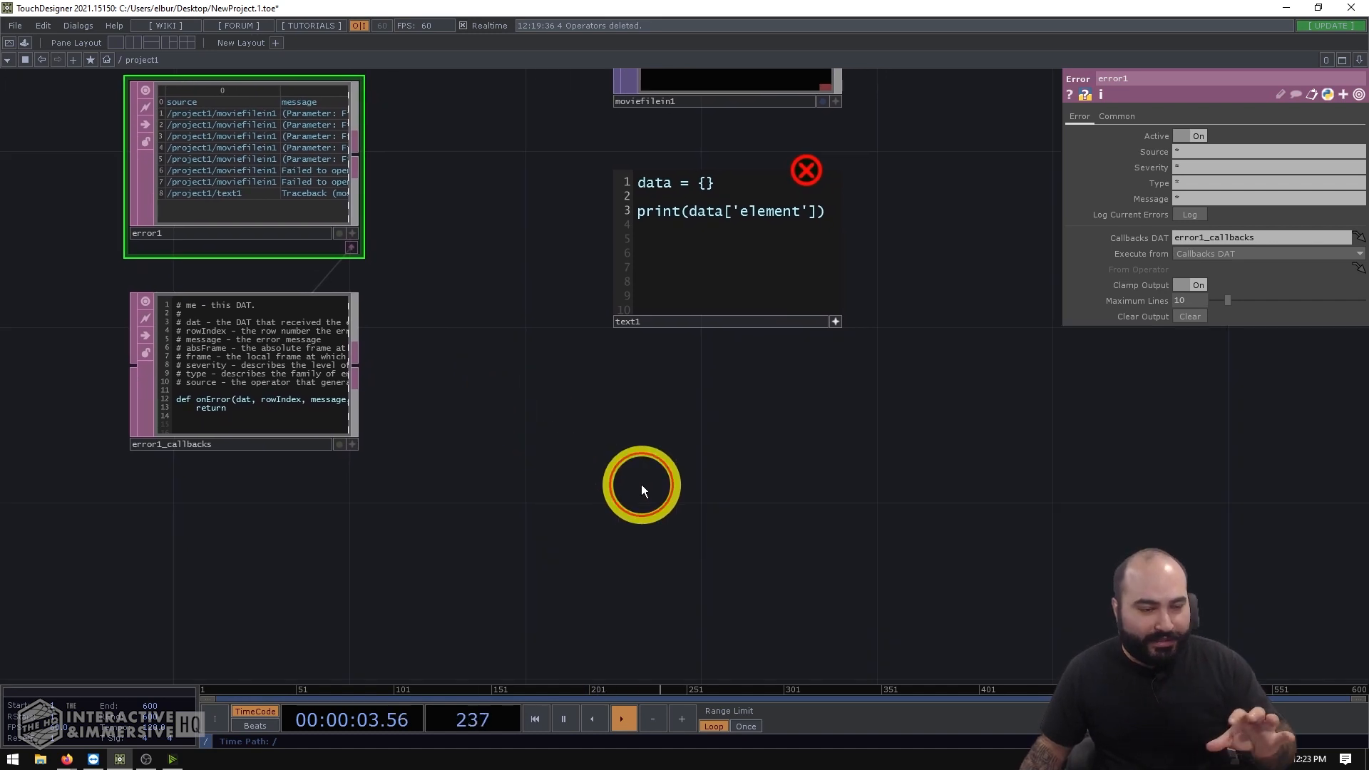
Step: Rearrange the network so error1's new traceback and source-error rows are visible
left_click_drag(642, 486, 519, 358)
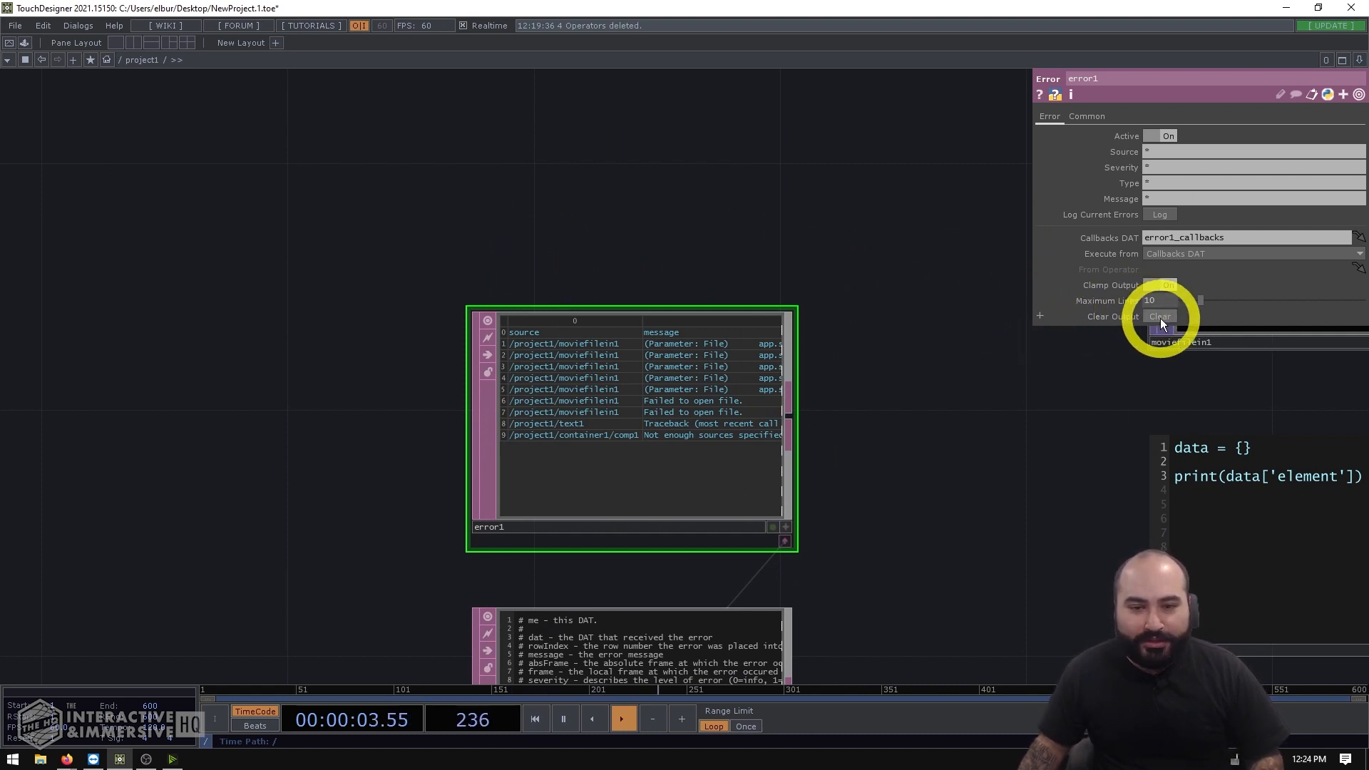
Step: Clear error1's log, inspect moviefilein1, then show error1's parameters and error table
left_click(1159, 317)
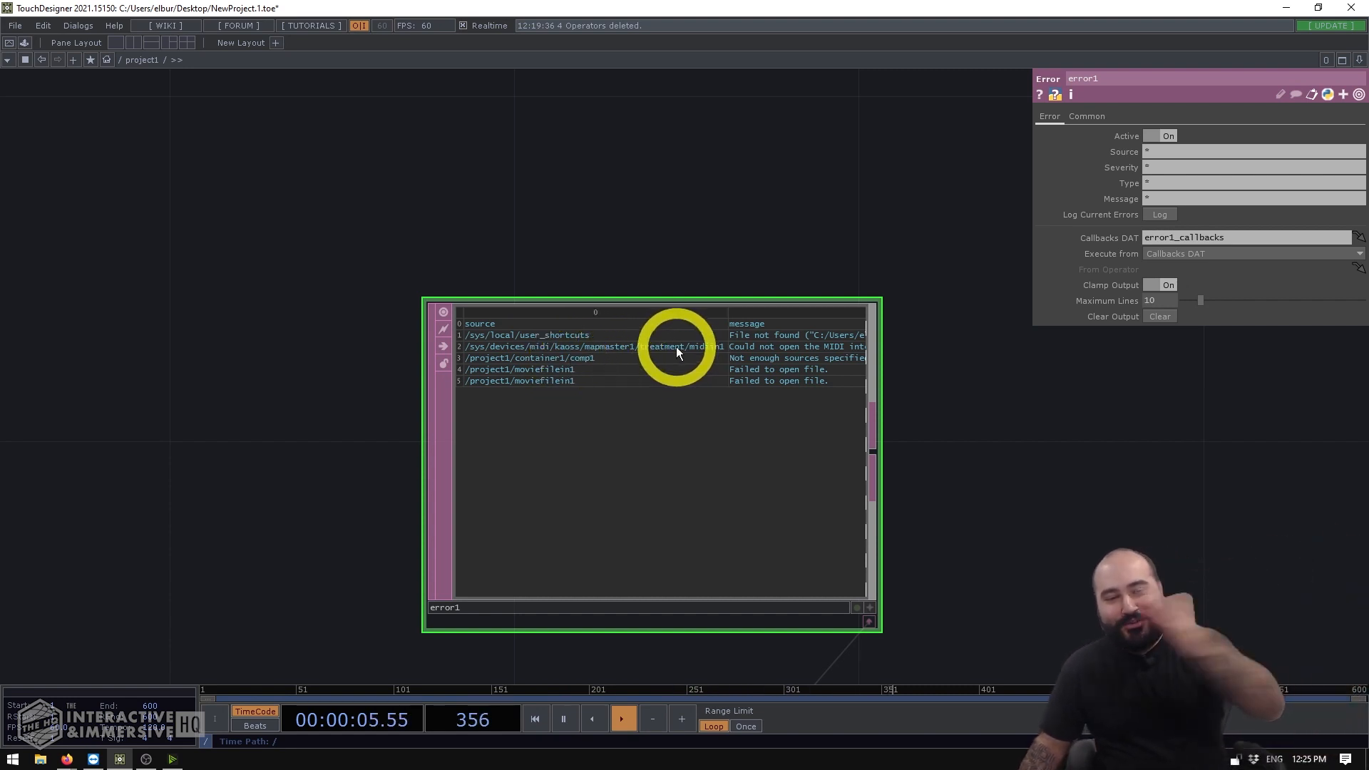
mouse_move(720, 234)
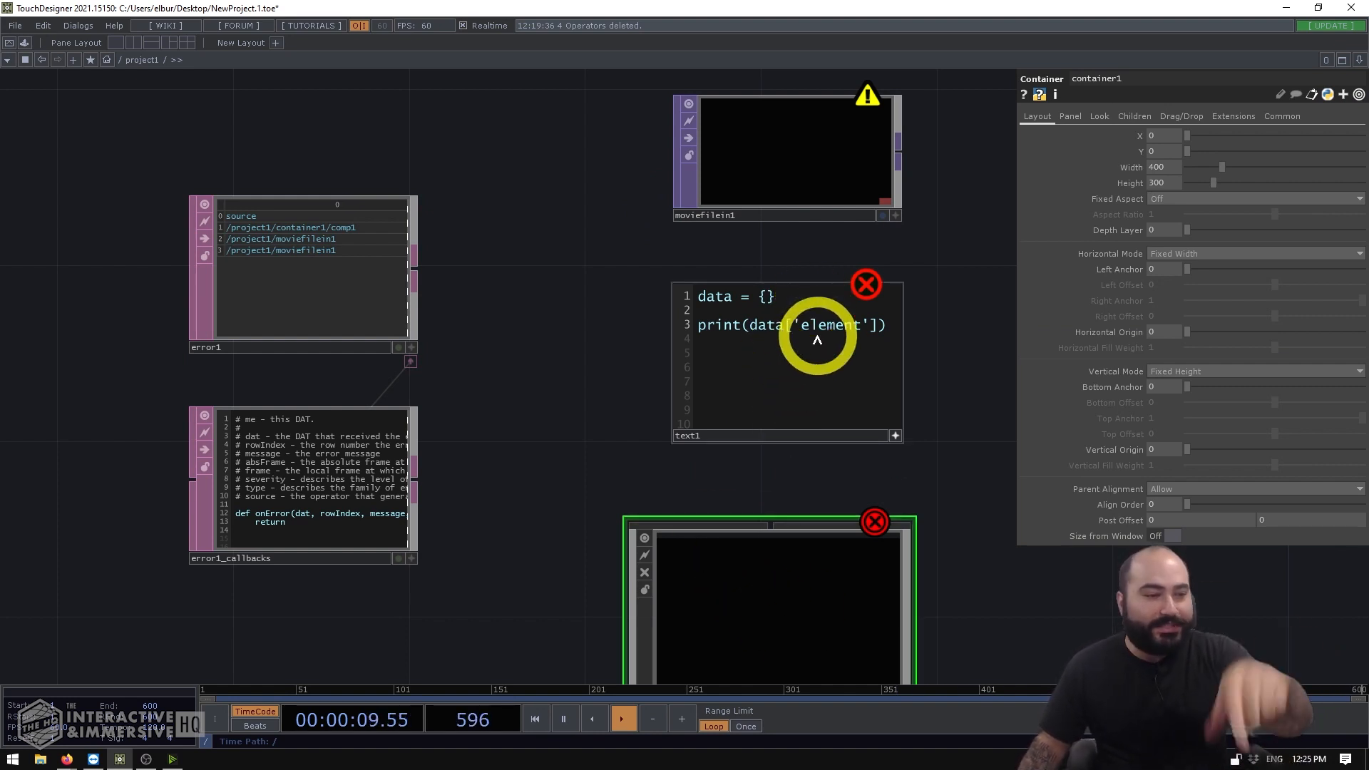
left_click(785, 152)
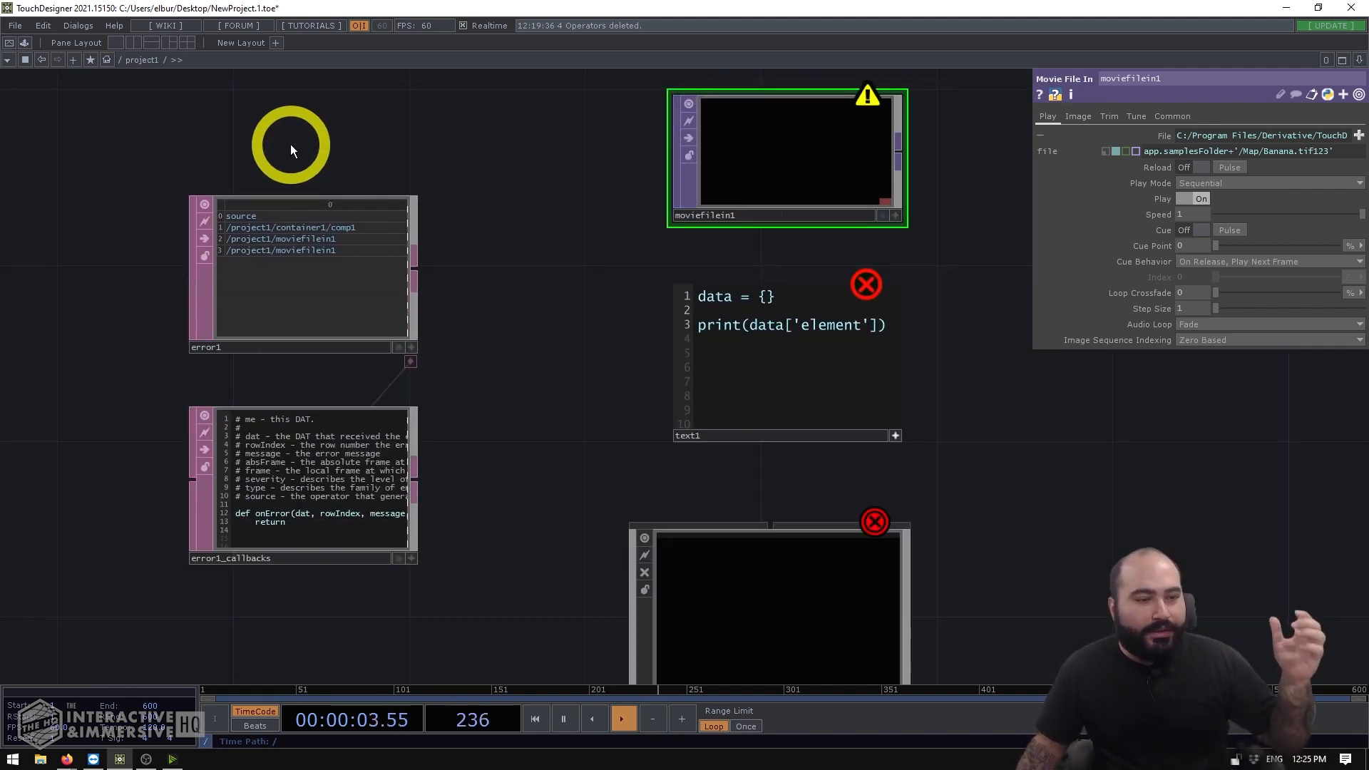
left_click(328, 278)
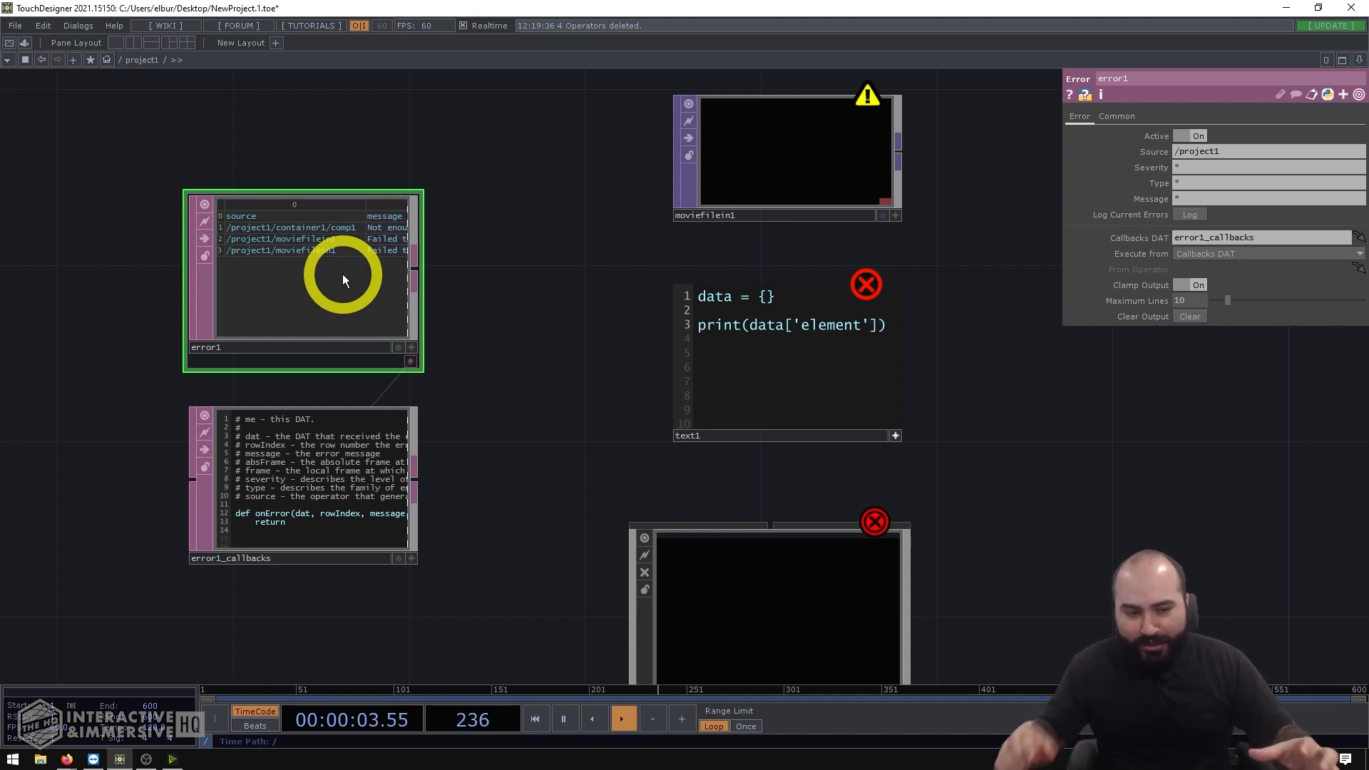
left_click(1246, 151)
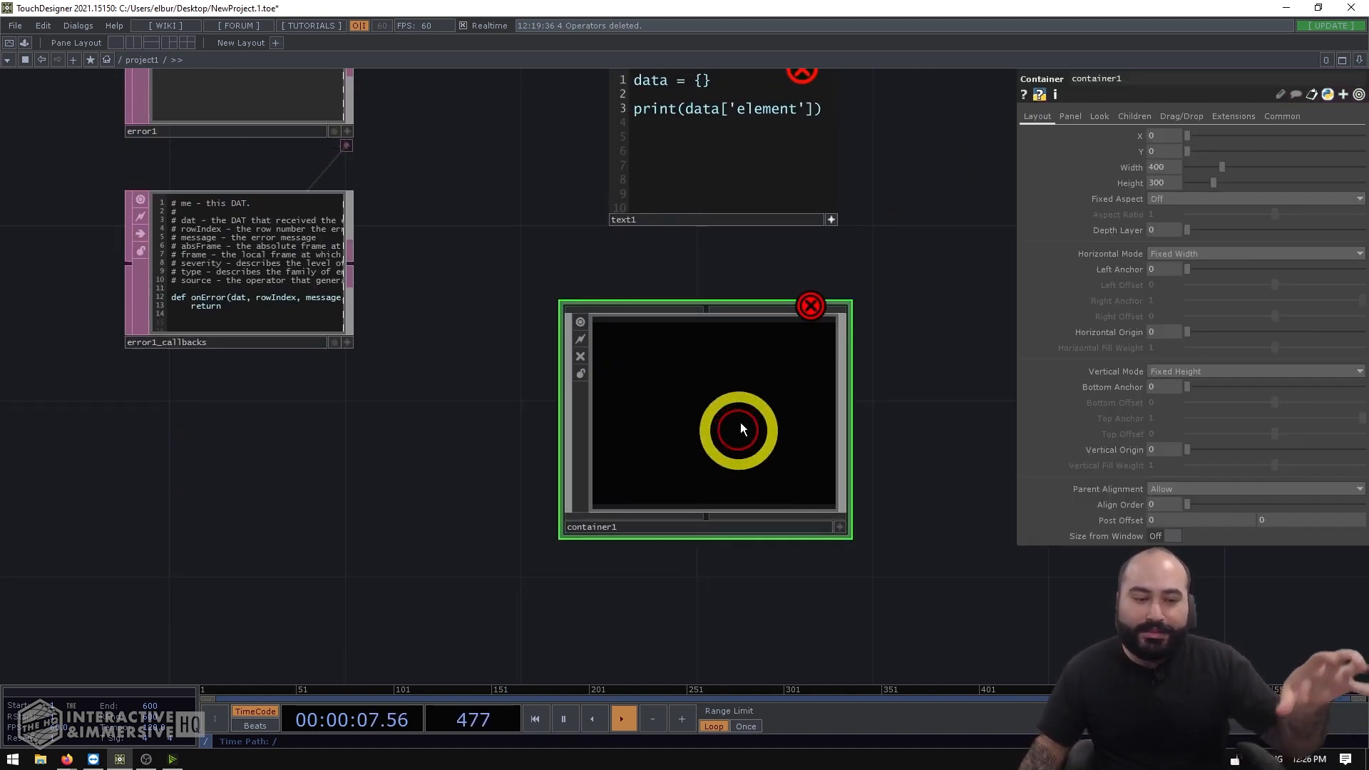
double_click(715, 415)
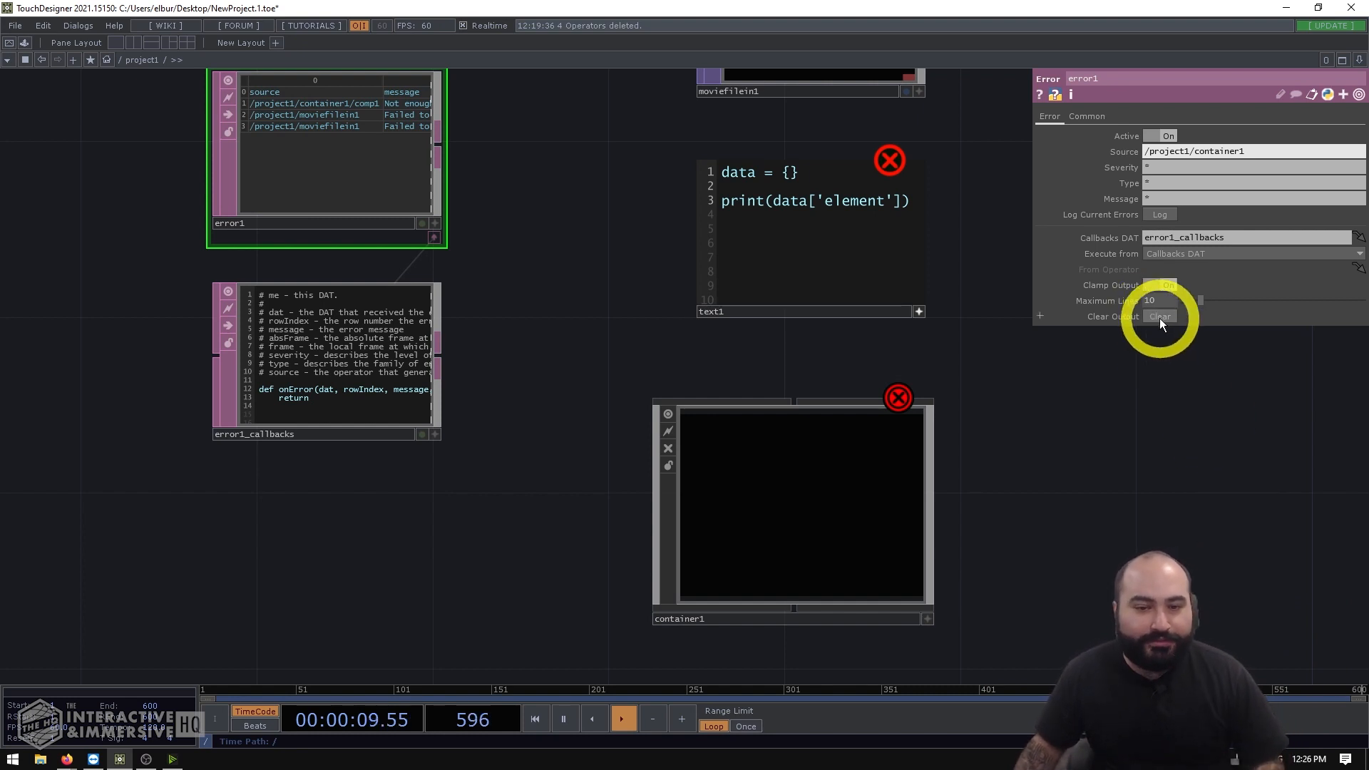
left_click(1159, 316)
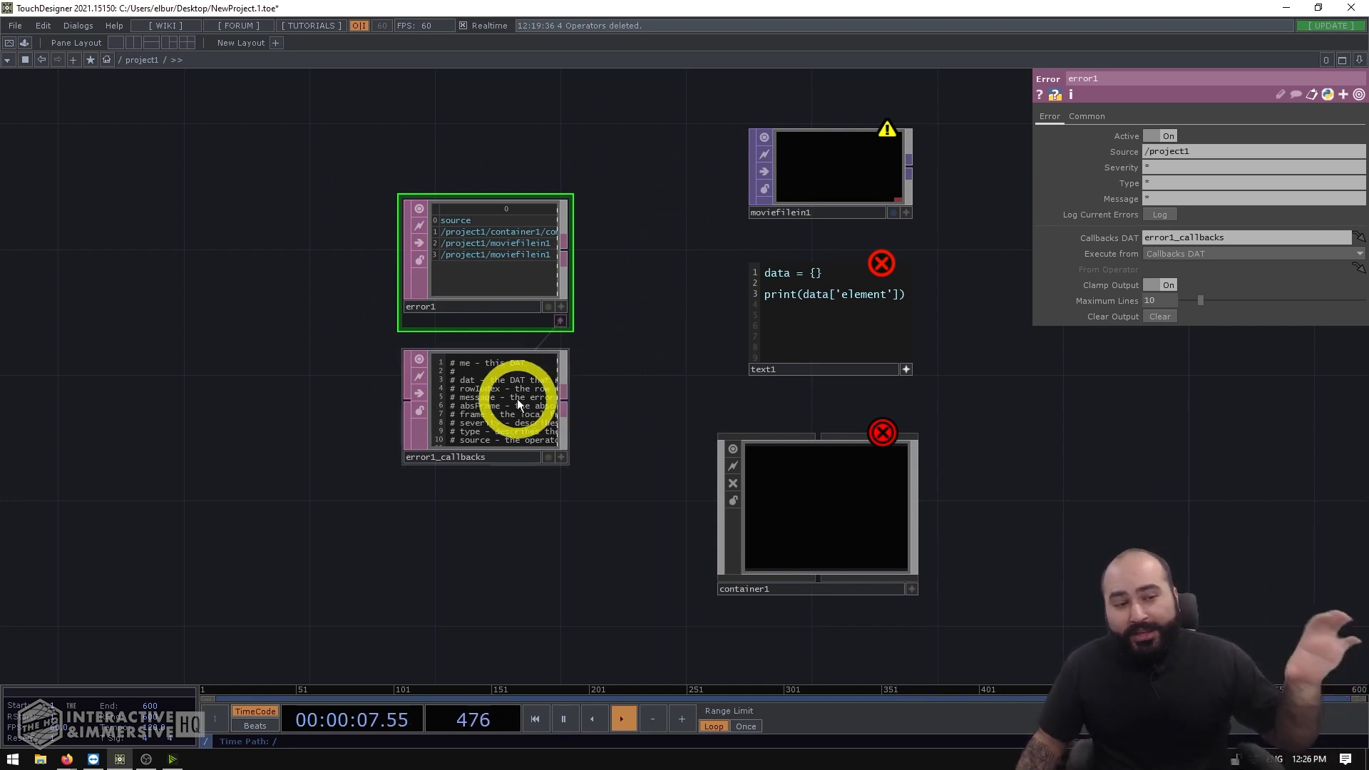
Step: Edit error1_callbacks in Sublime Text and select 'source' in the onError comments
left_click(484, 407)
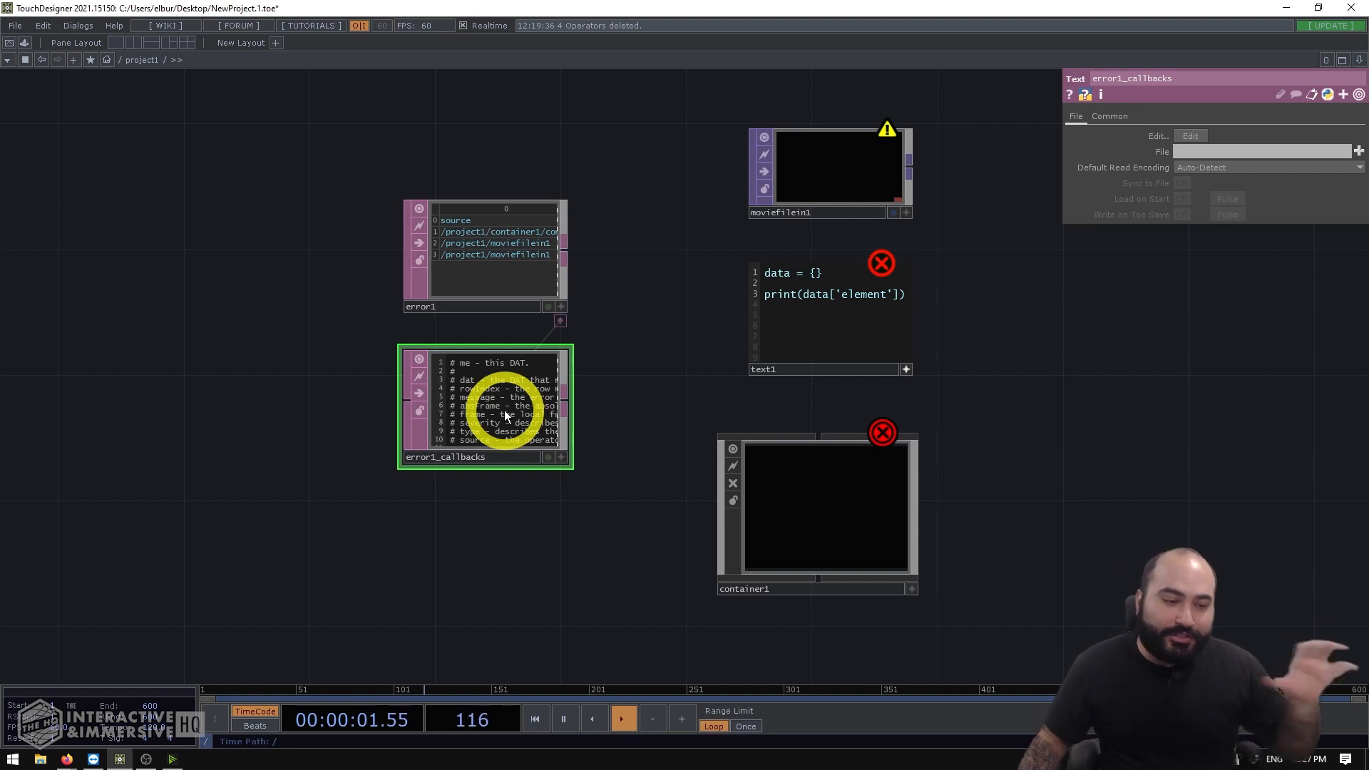
right_click(506, 419)
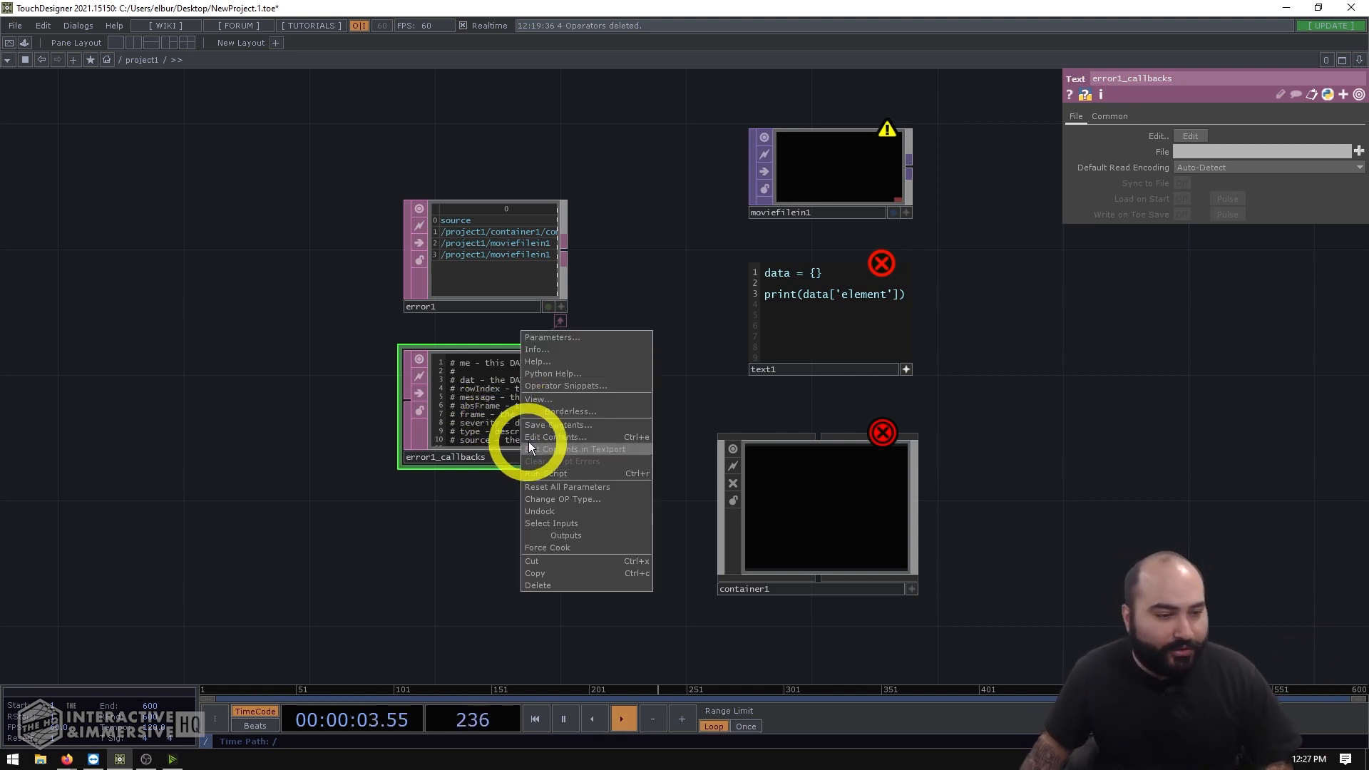
left_click(554, 436)
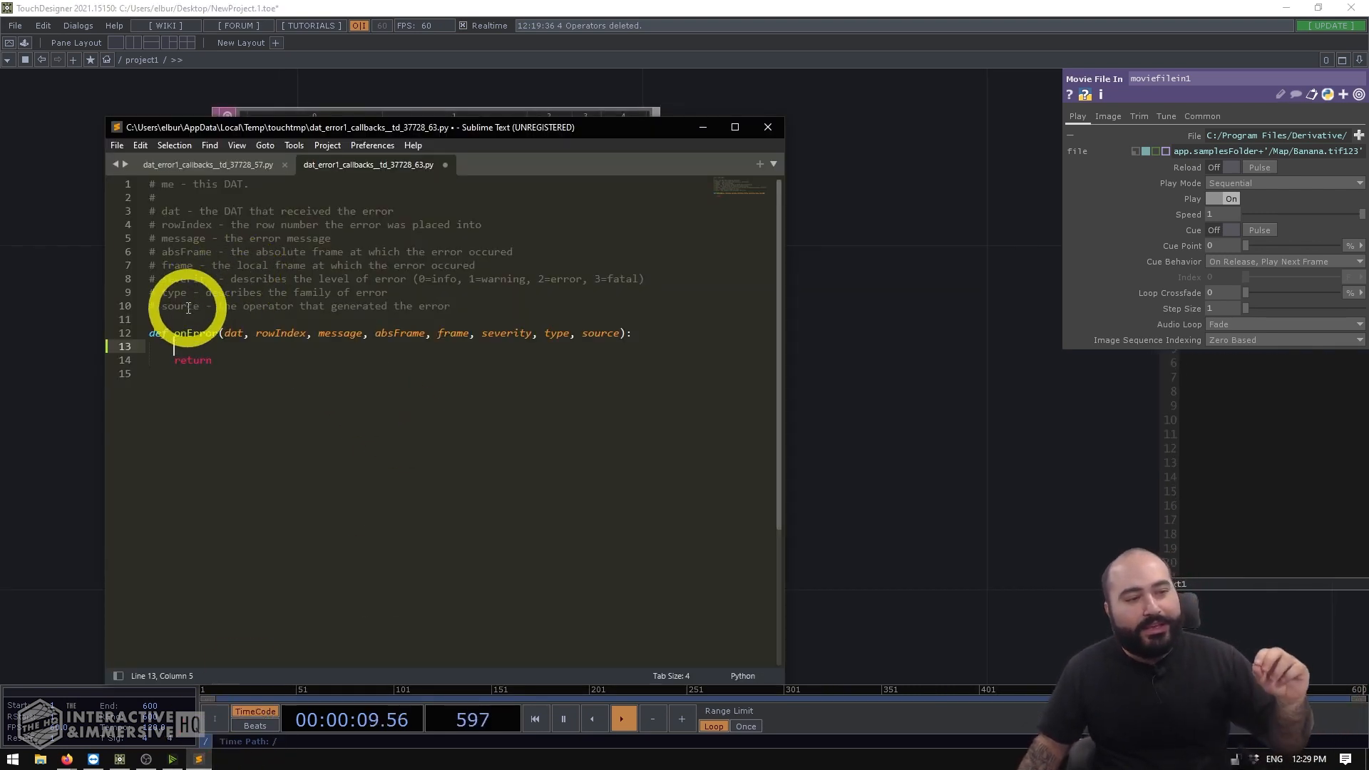
double_click(602, 332)
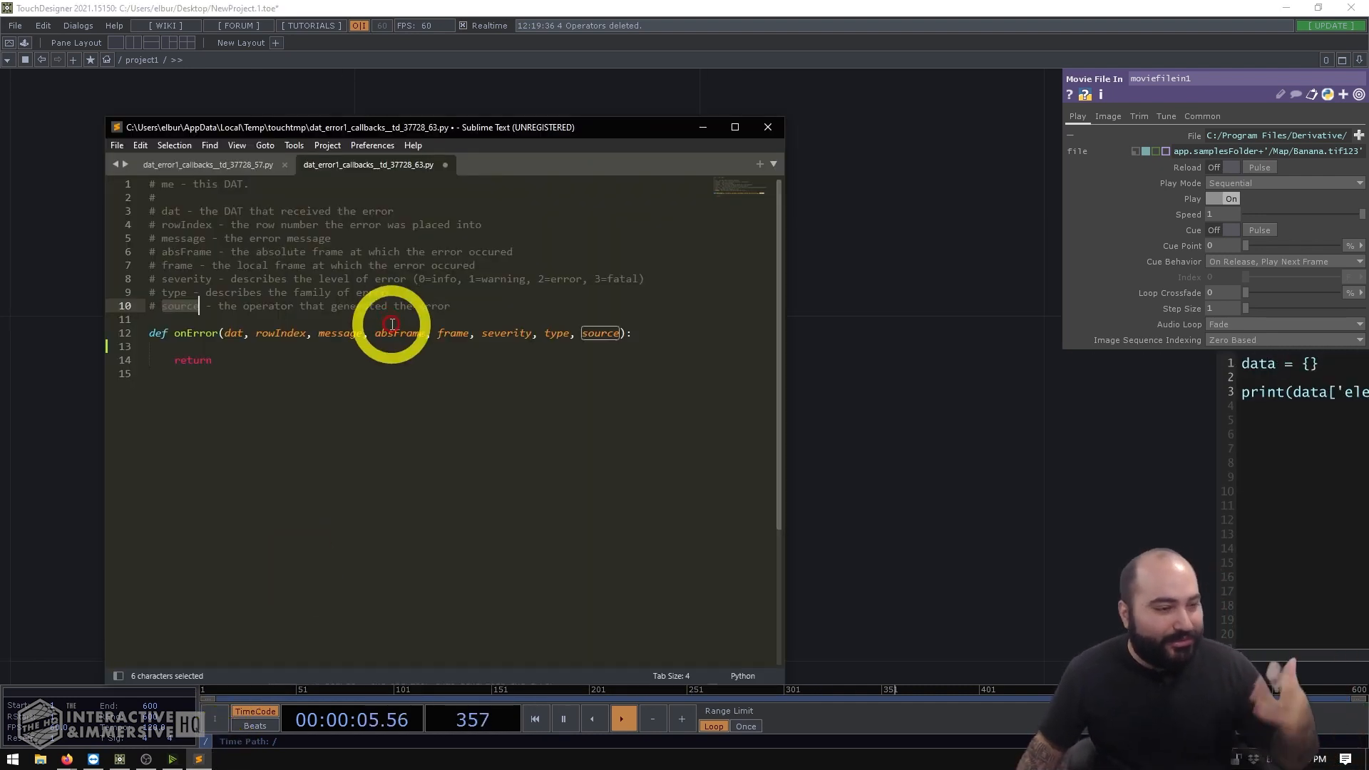
Step: Write if message == 'Failed to open file.' and 'moviefilein' in source.name: in onError
type("if")
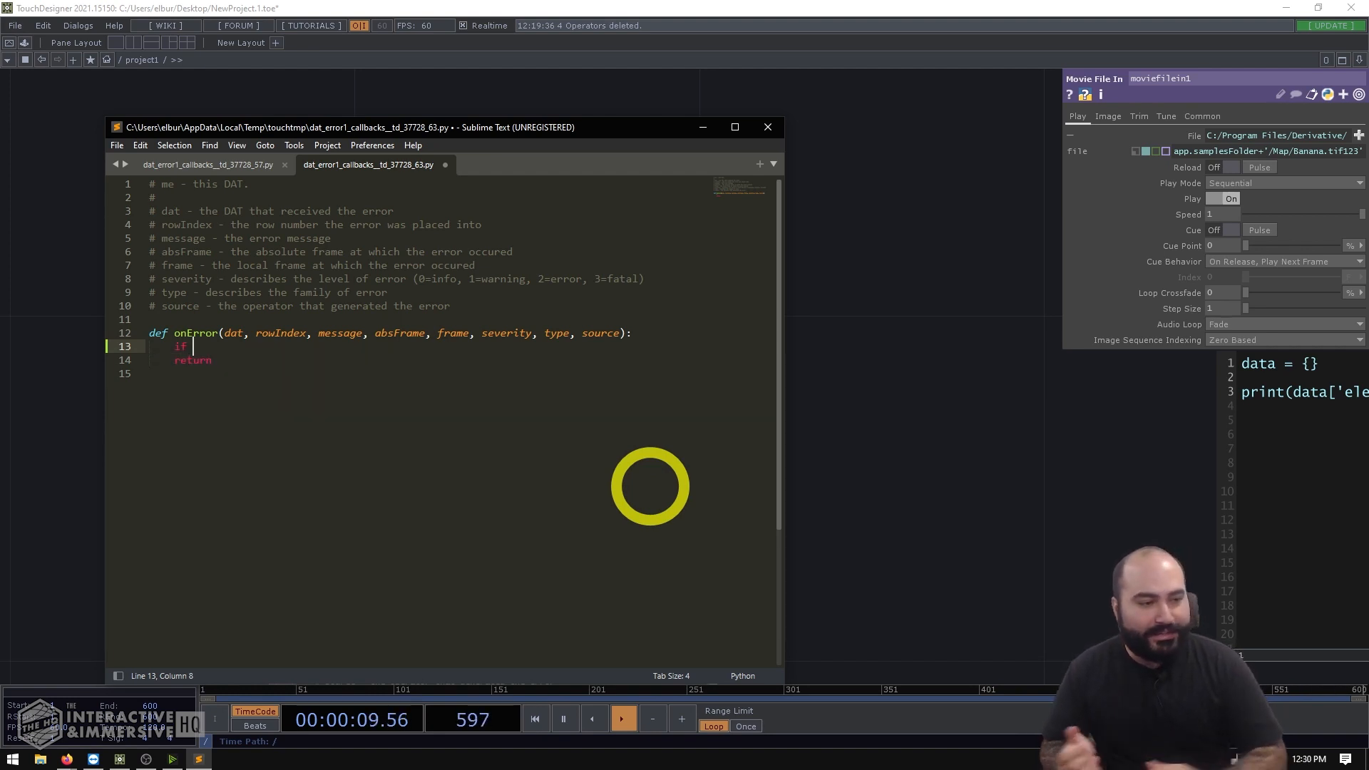
type("message == 'Failed to open")
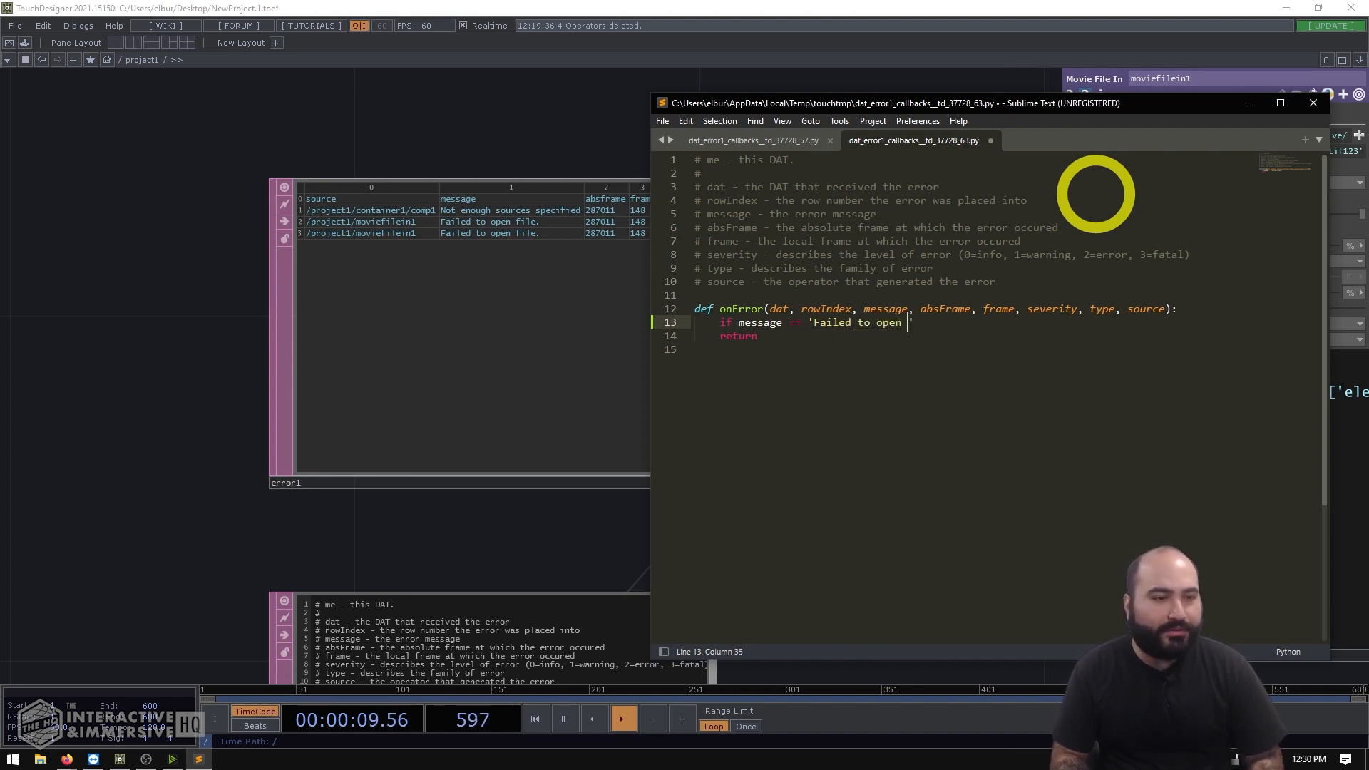
type("file.'")
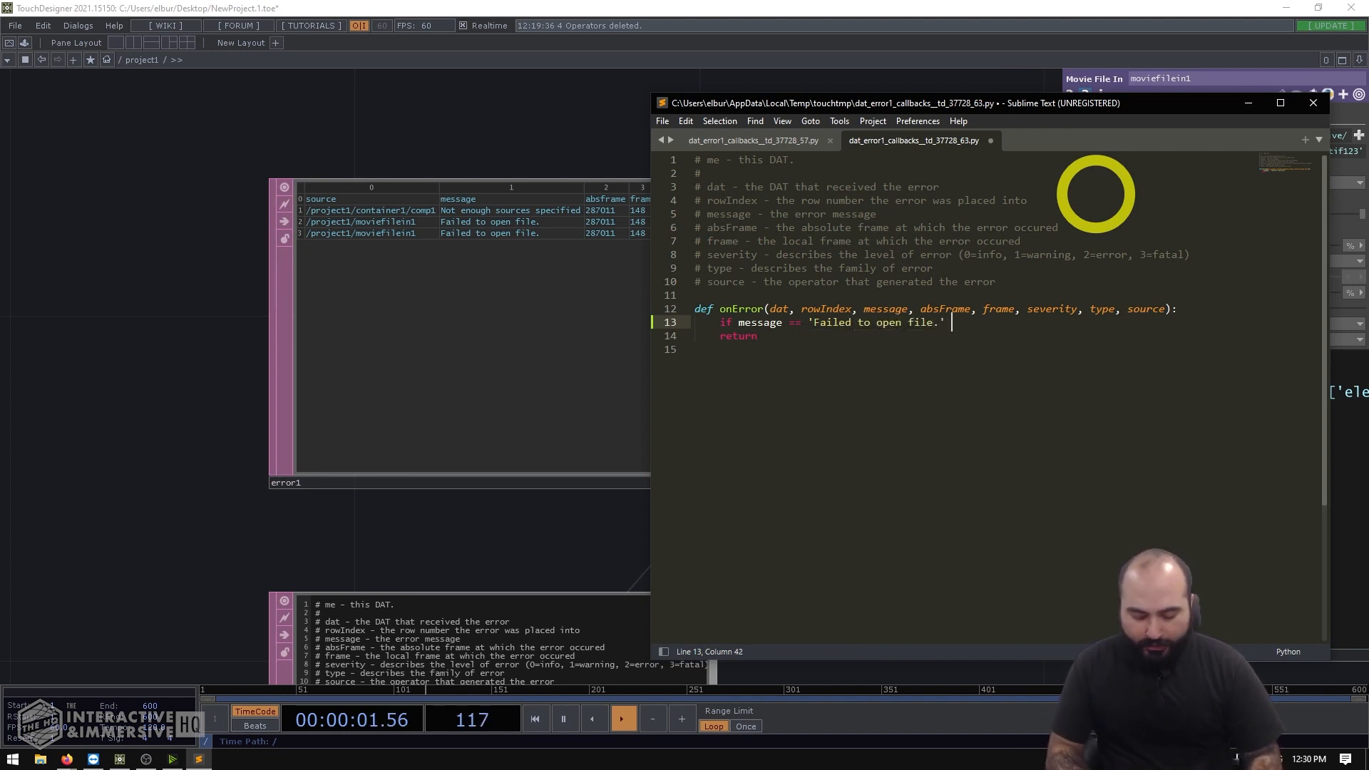
type("and s")
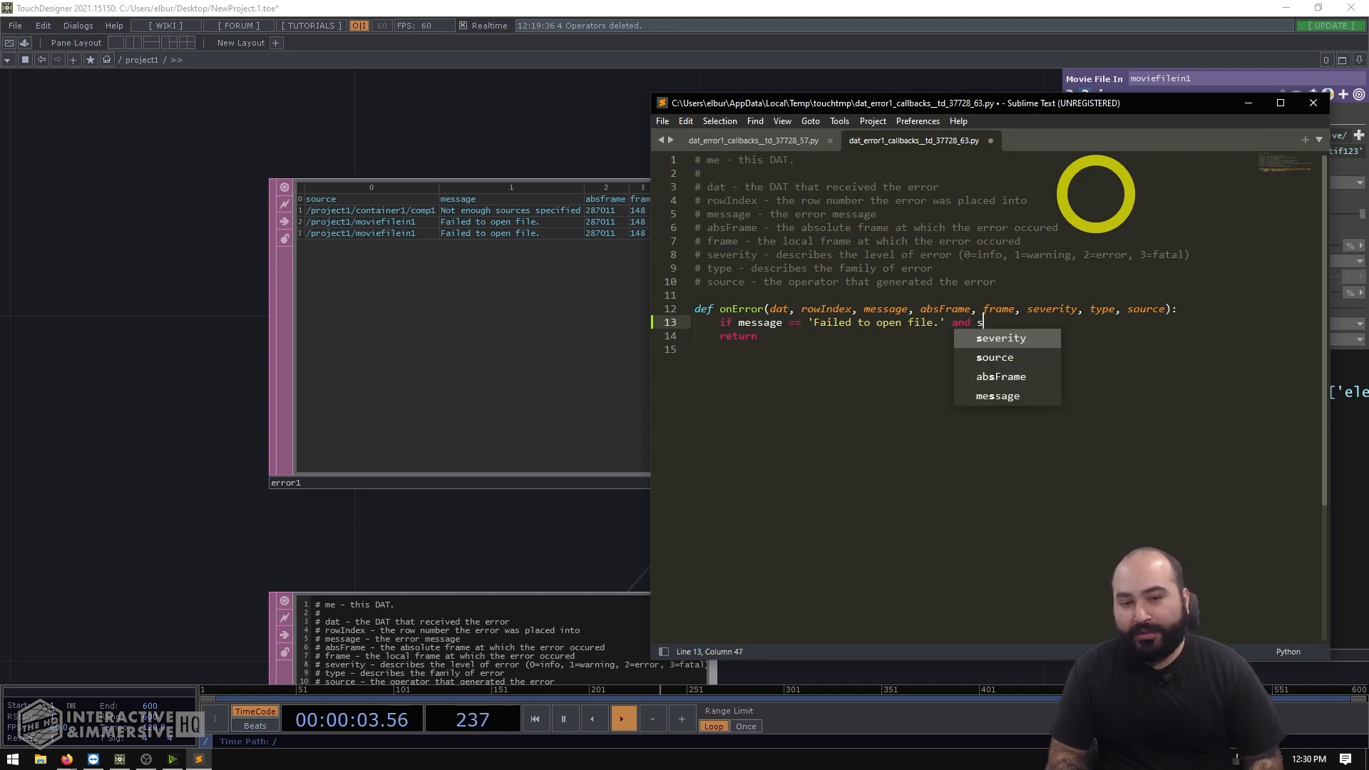
type("ource.name")
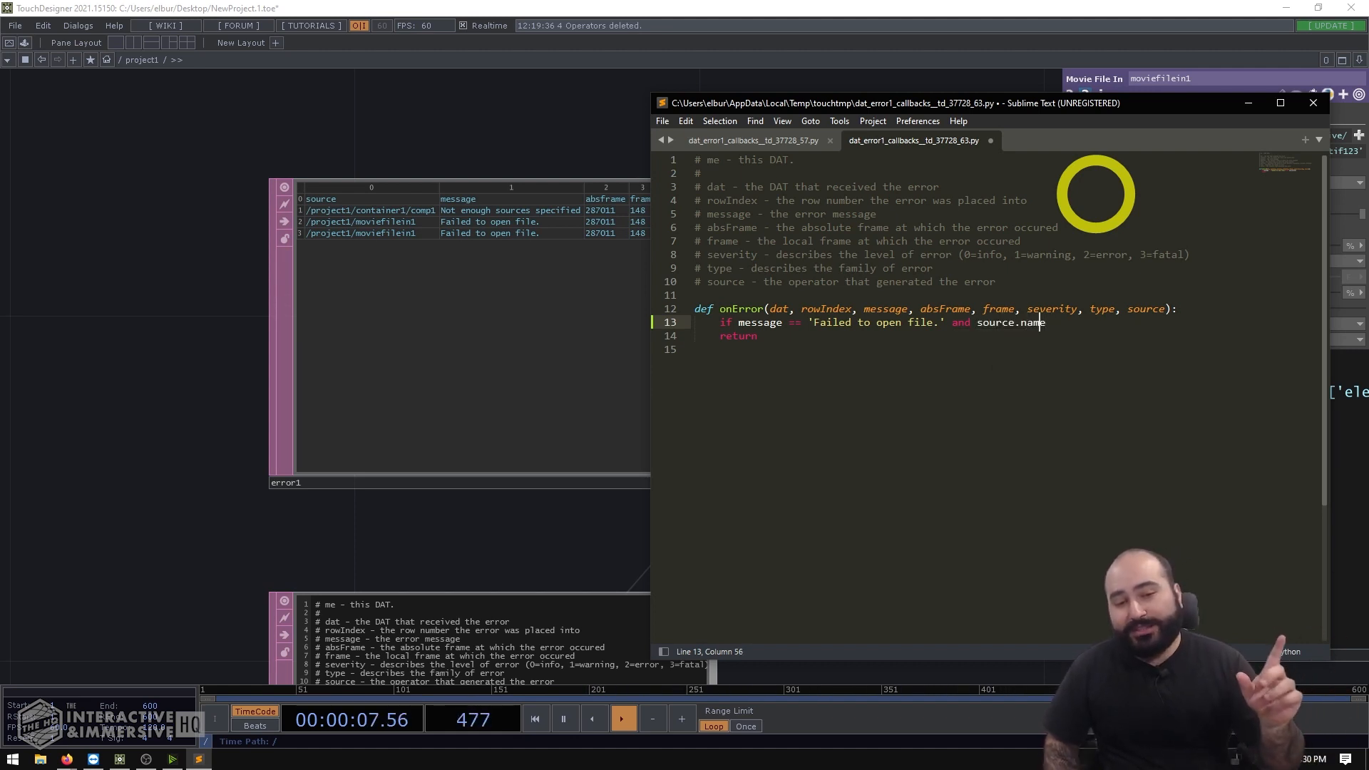
type("'moviefile")
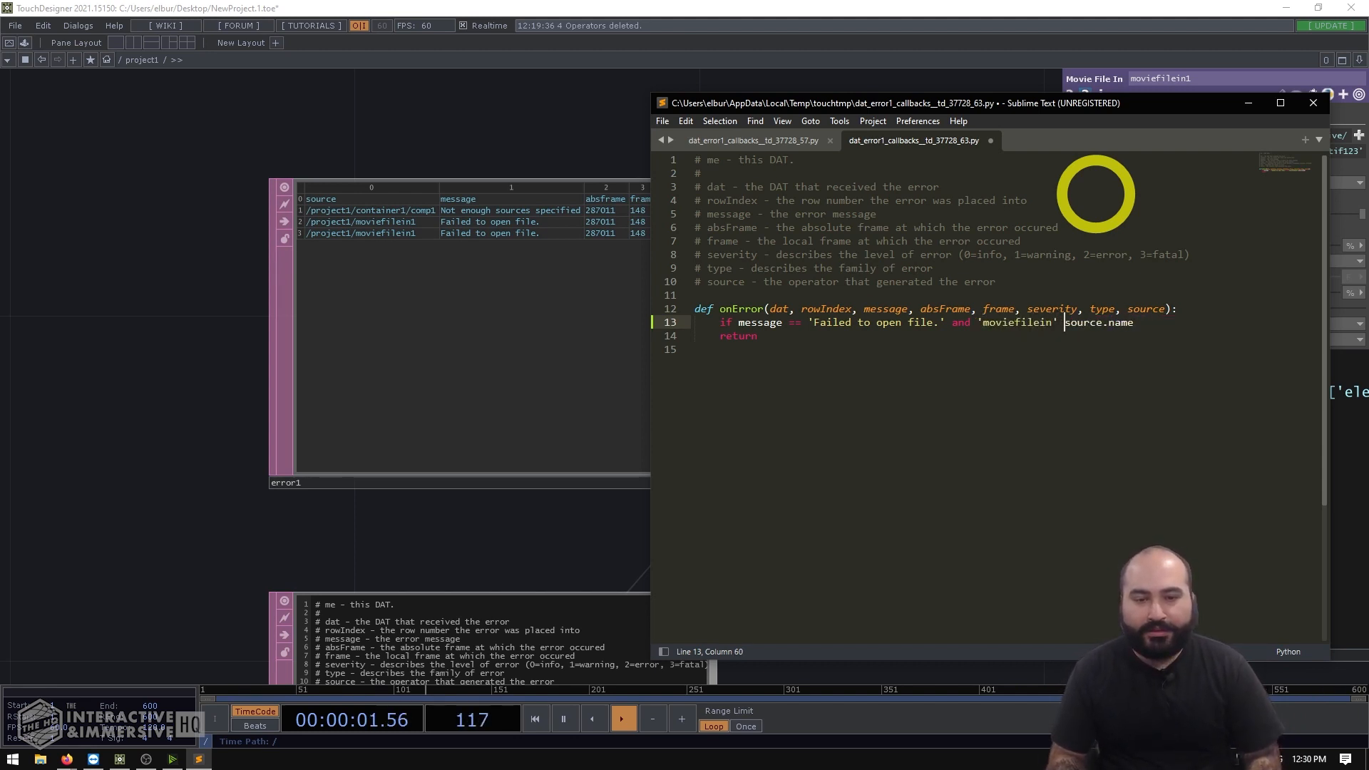
type("in")
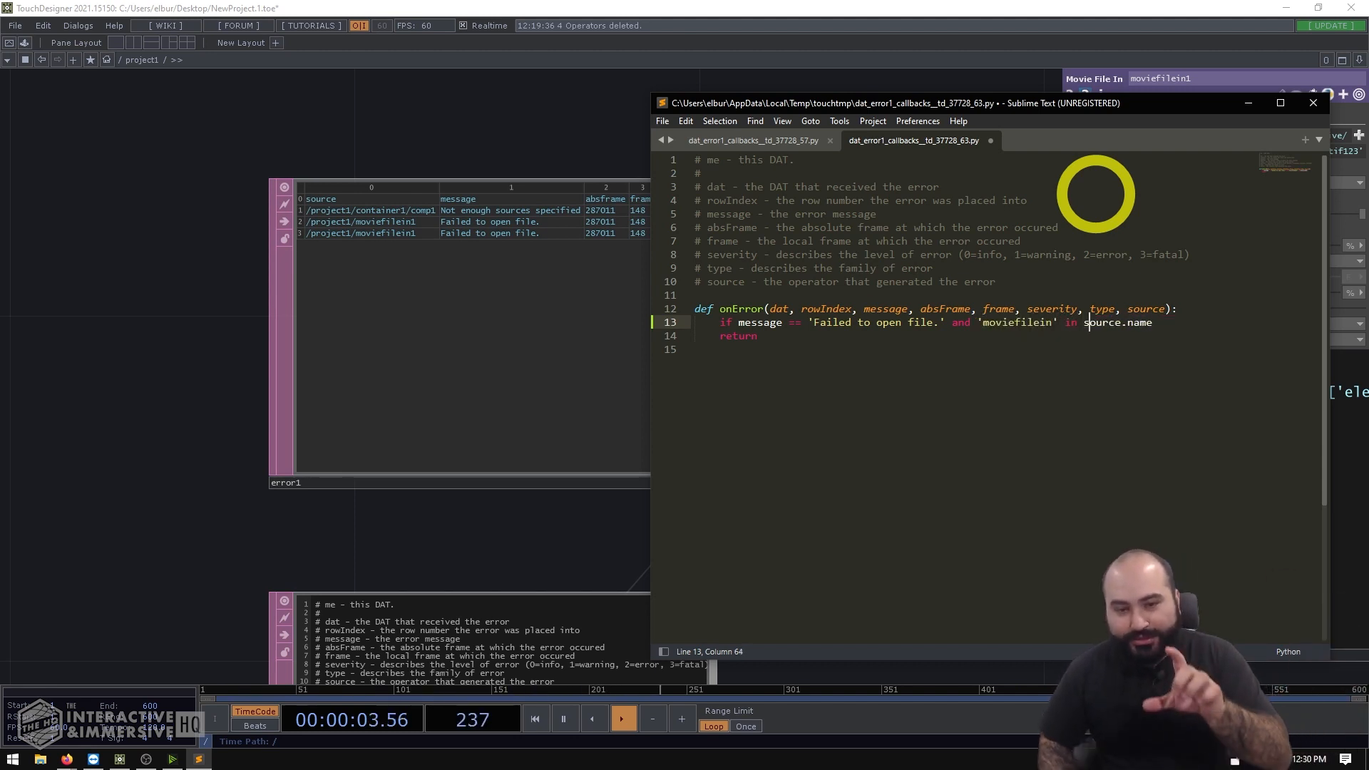
type(":")
key("enter")
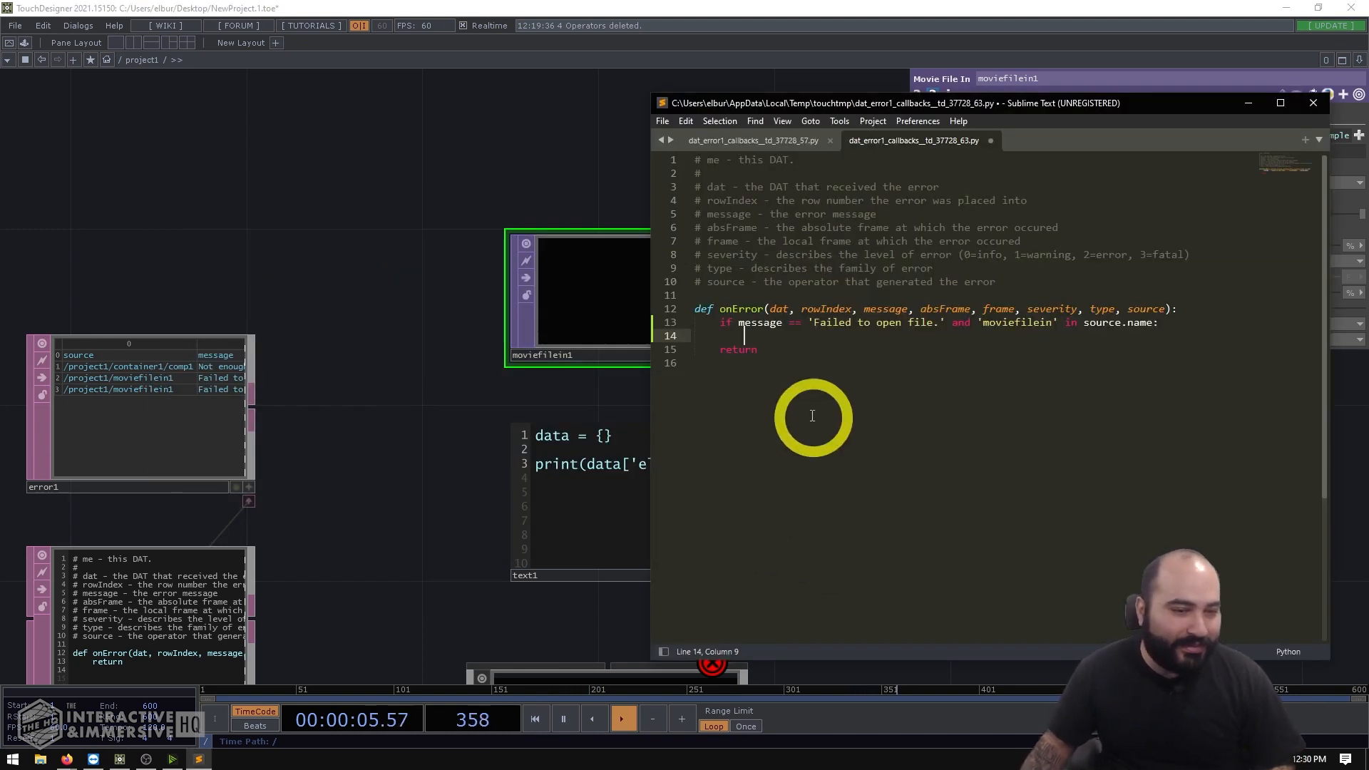
Step: Begin the if-block line referencing the moviefilein's source.par.file parameter
type("op('')")
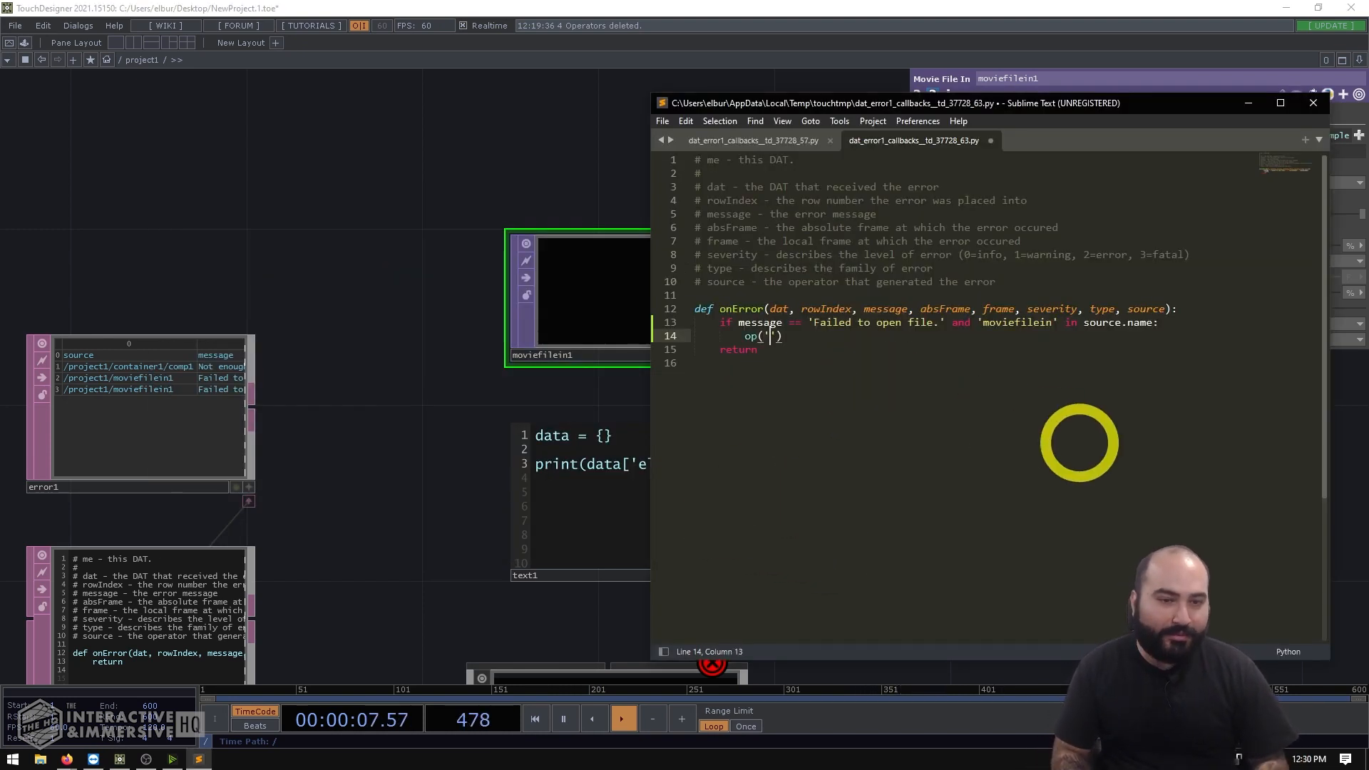
type("moviefilein")
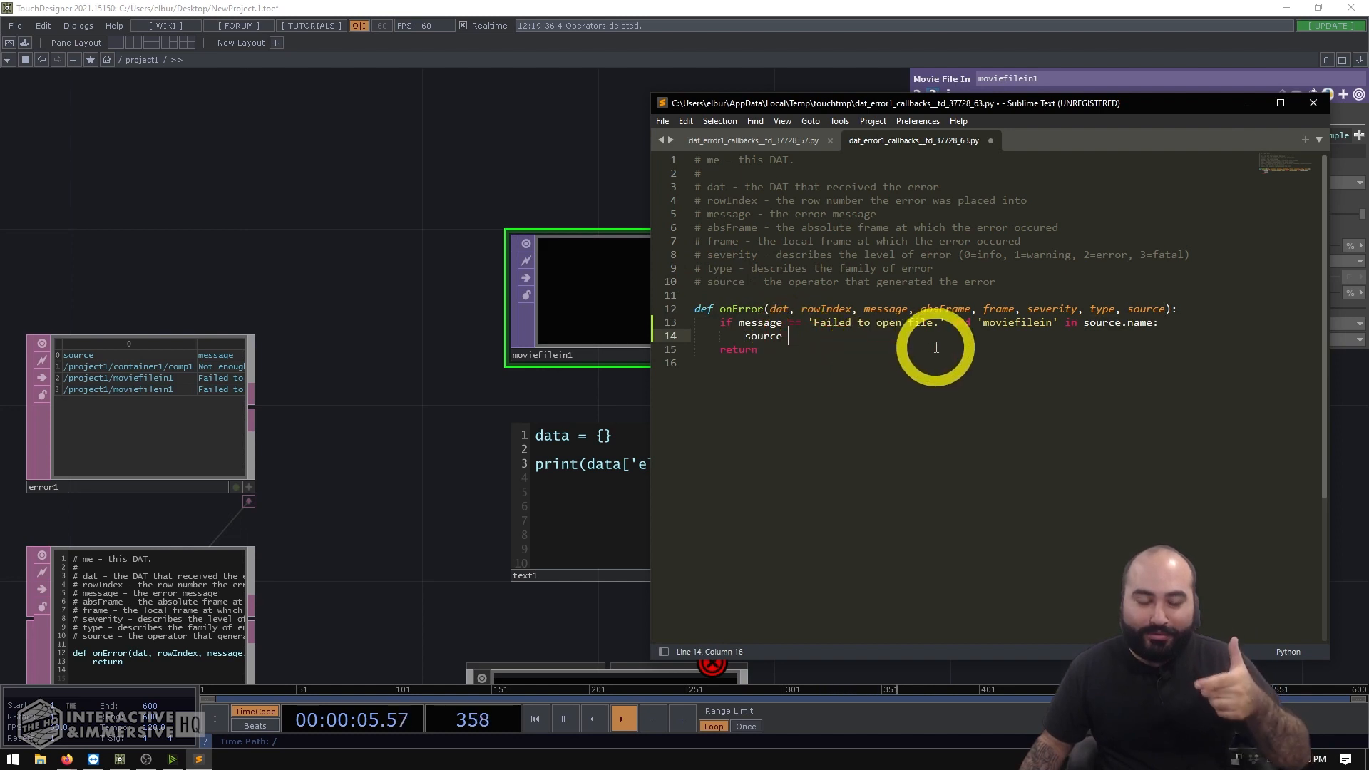
type(".par.")
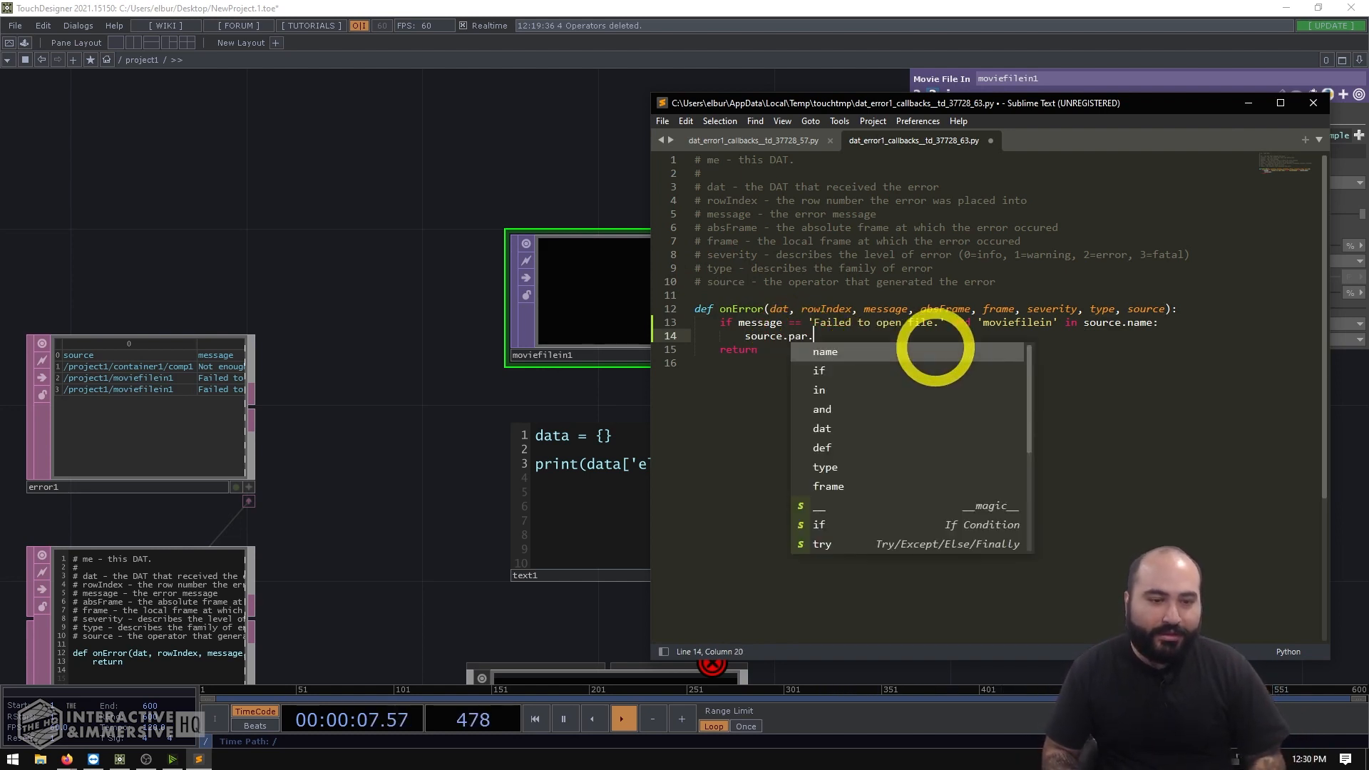
type("file")
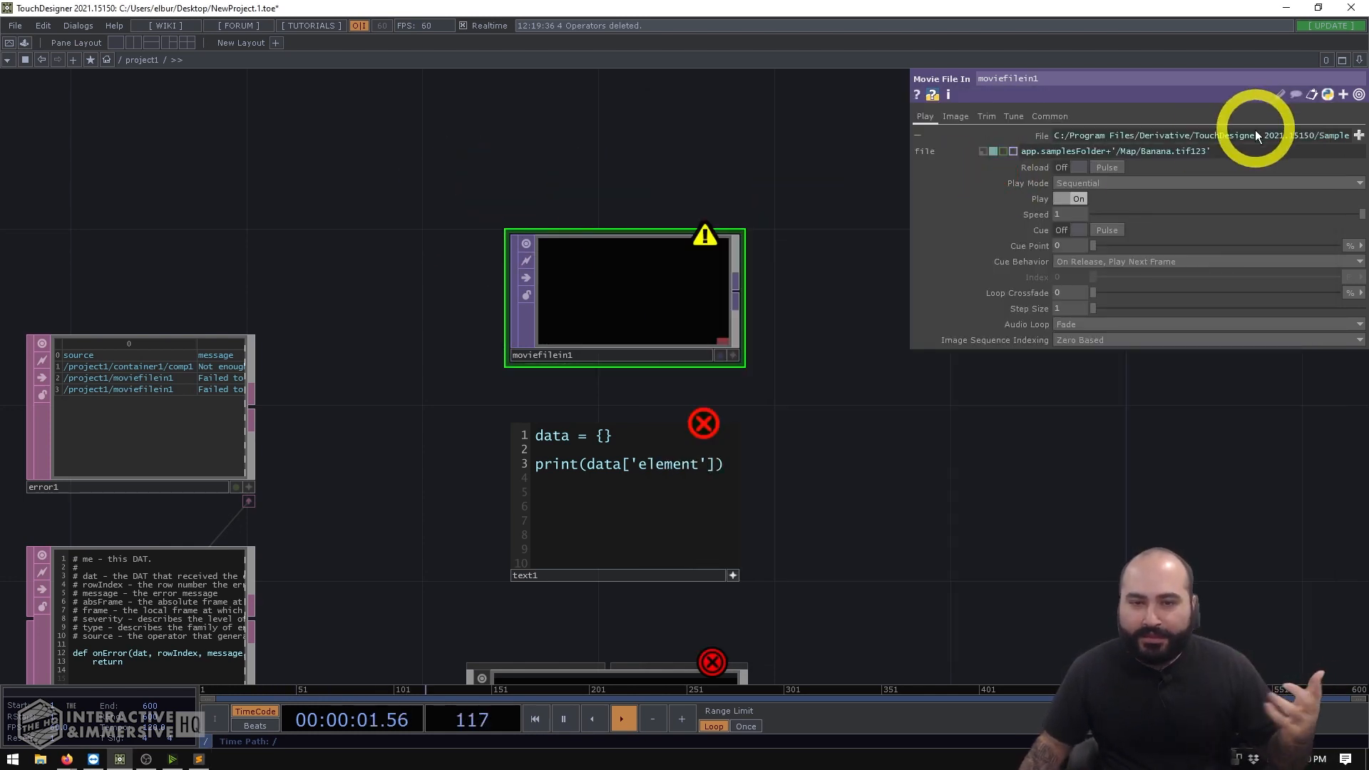
Step: Point moviefilein1's File at the Movie.2 clip from the Nature samples folder
left_click(1356, 135)
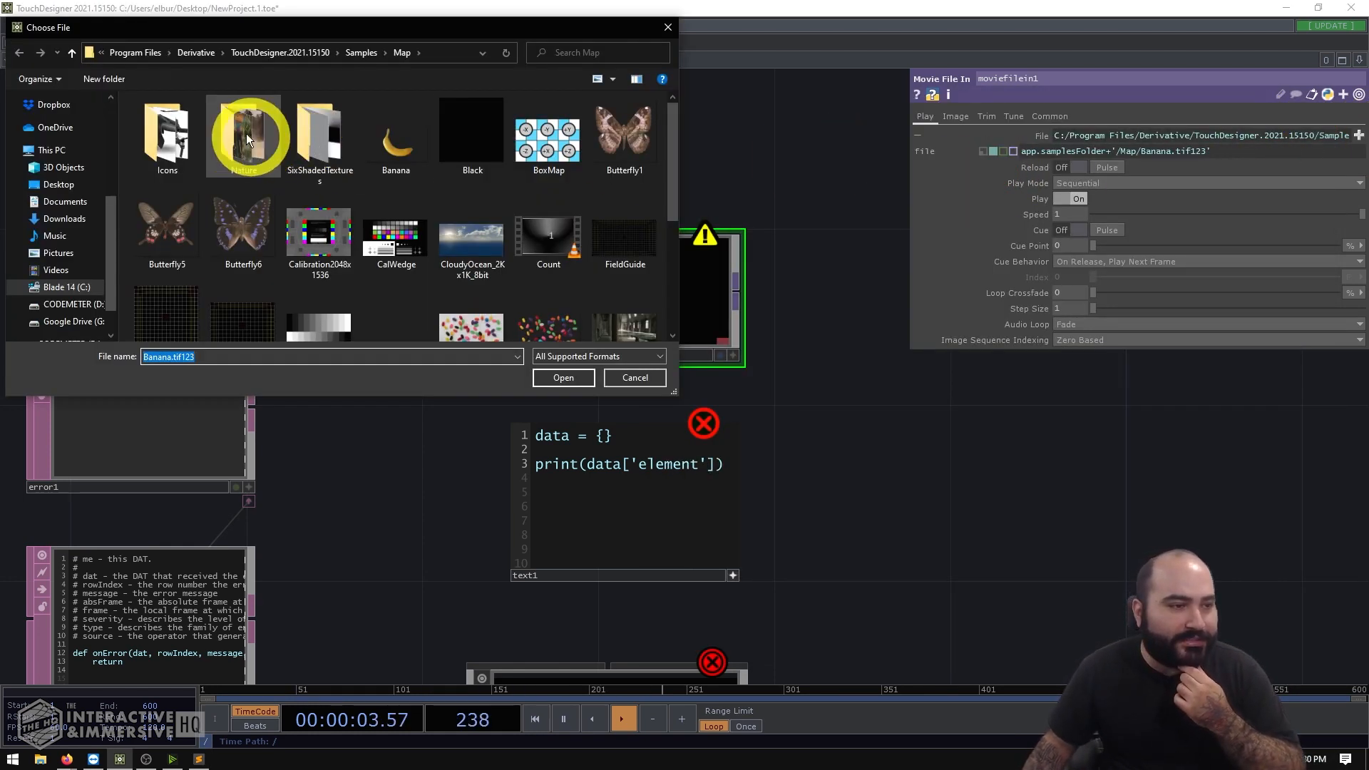
double_click(242, 135)
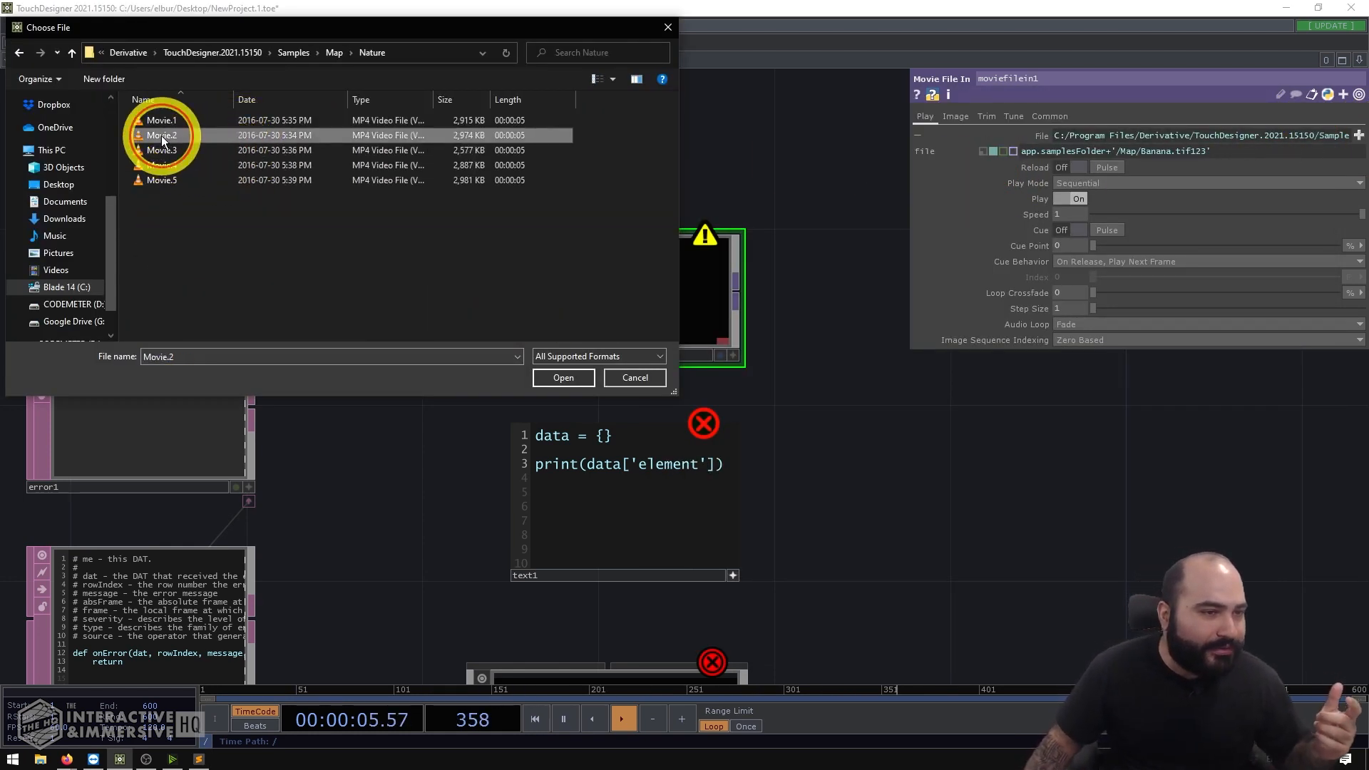
left_click(561, 376)
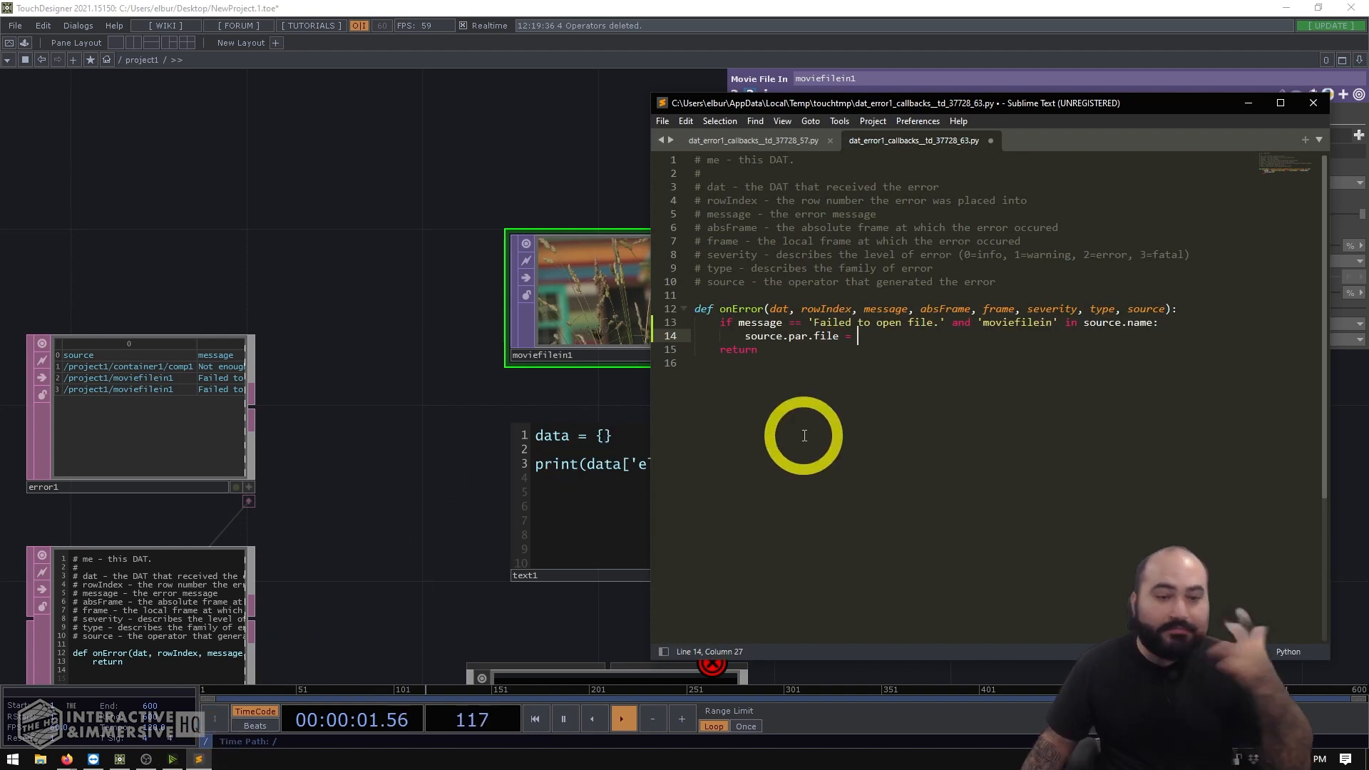
Step: Assign the quoted Nature movie path to source.par.file and call source.par.reloadpulse.pulse()
type("\"")
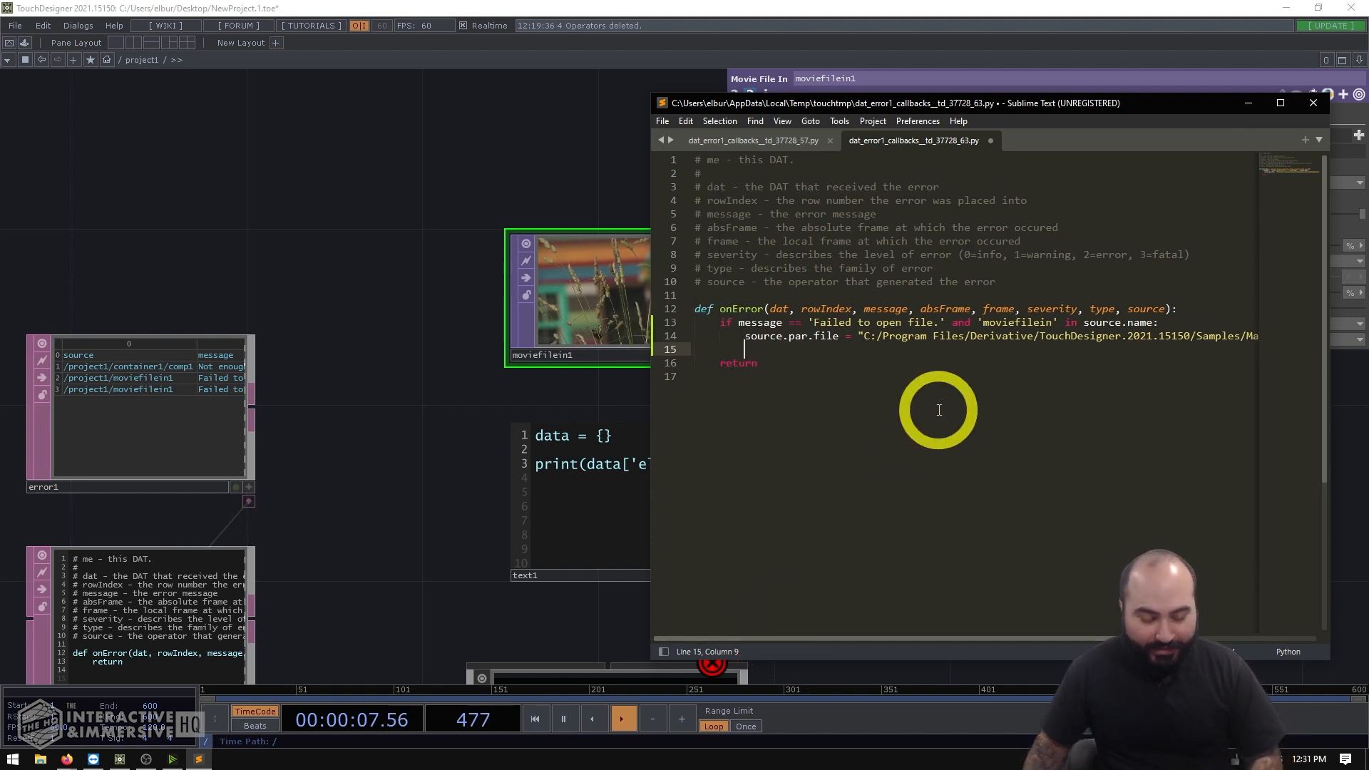
type("source.par.")
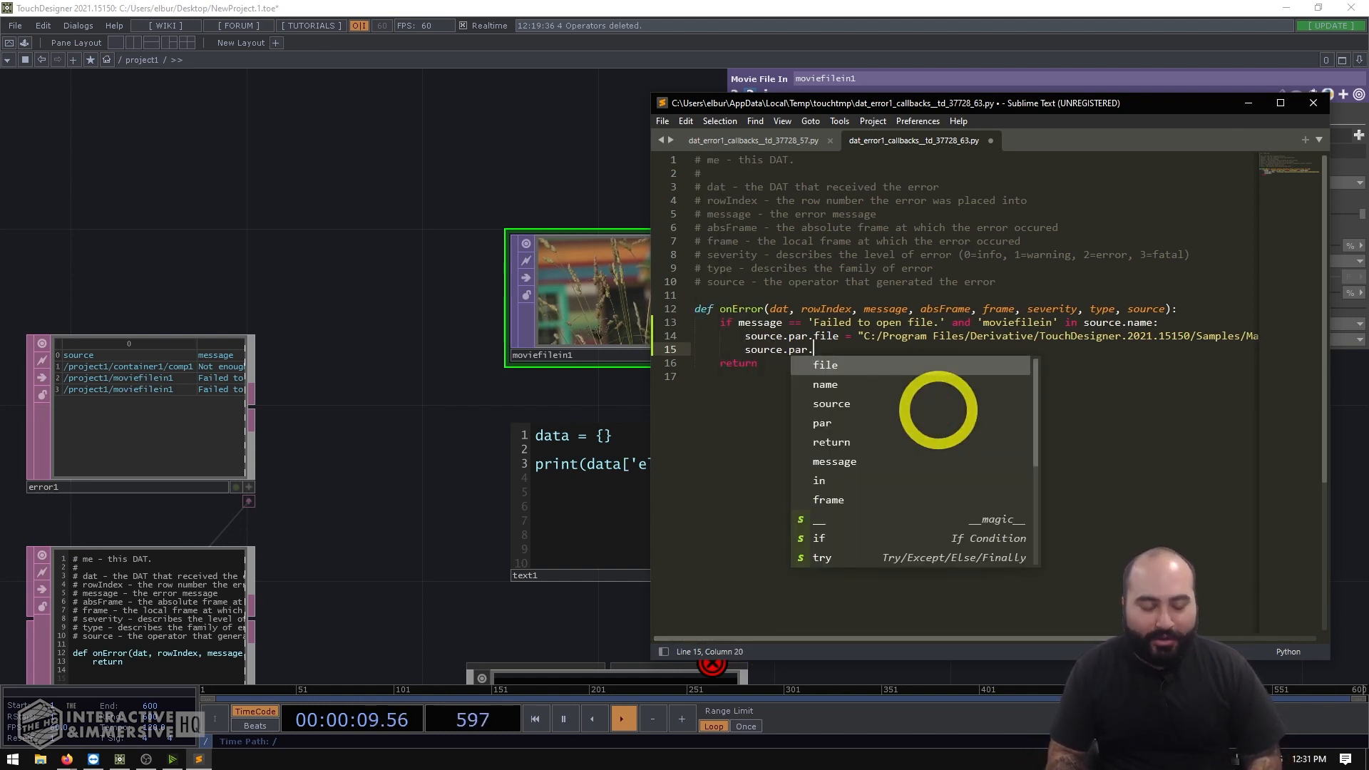
type("reloe")
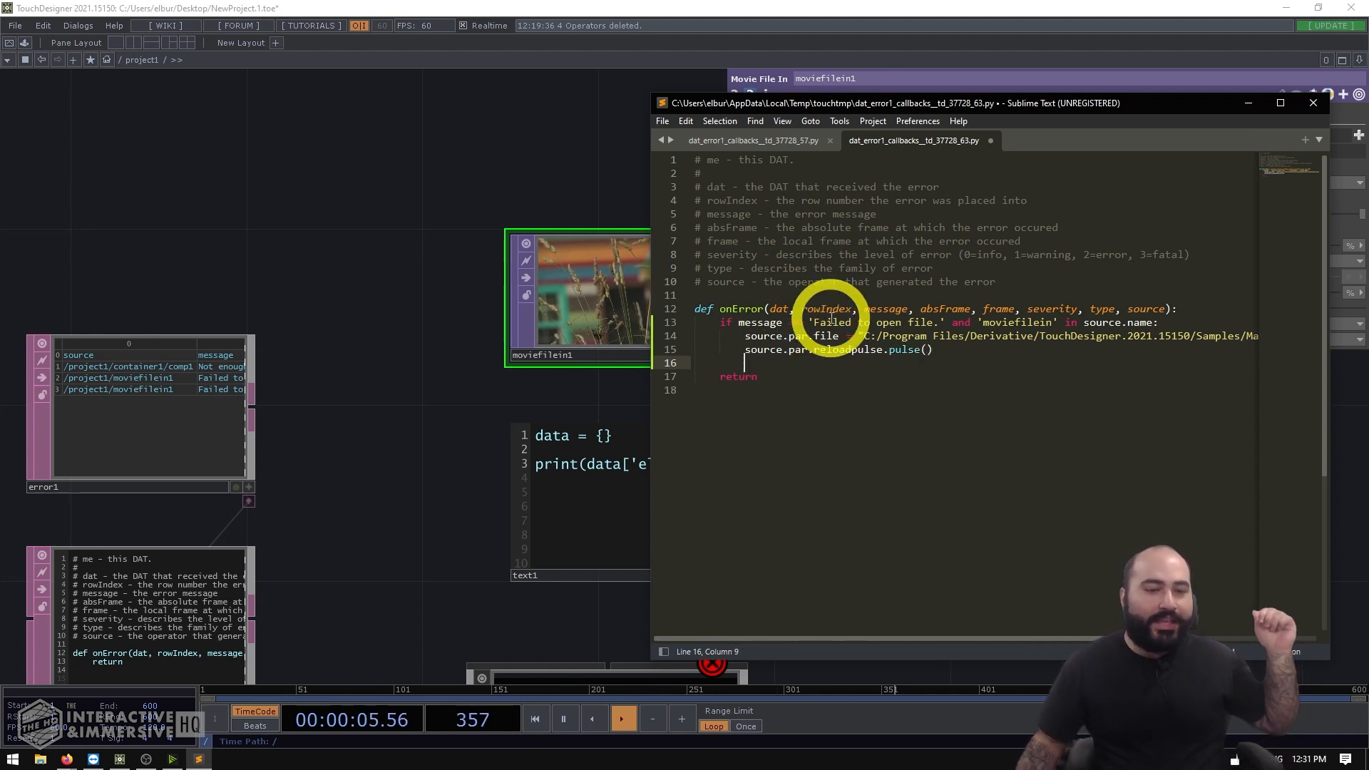
double_click(1018, 322)
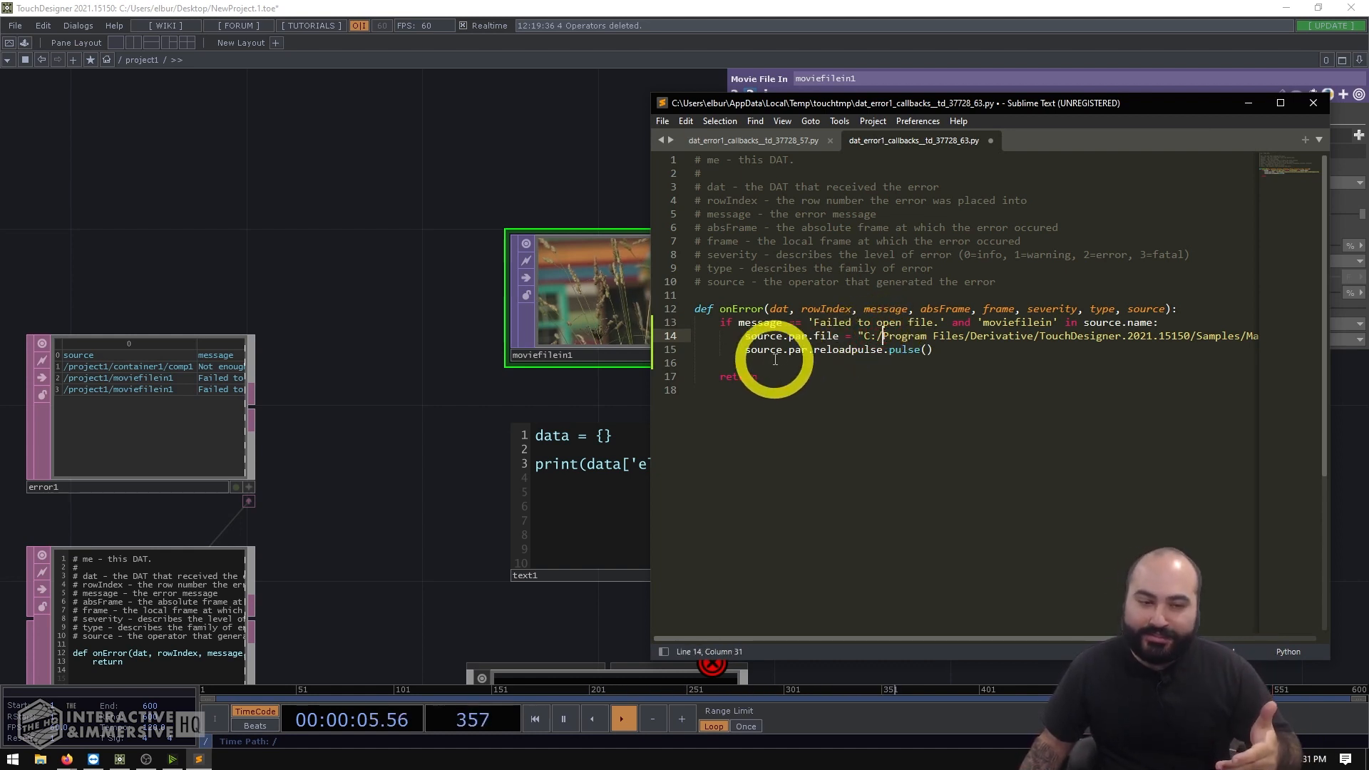
mouse_move(435, 339)
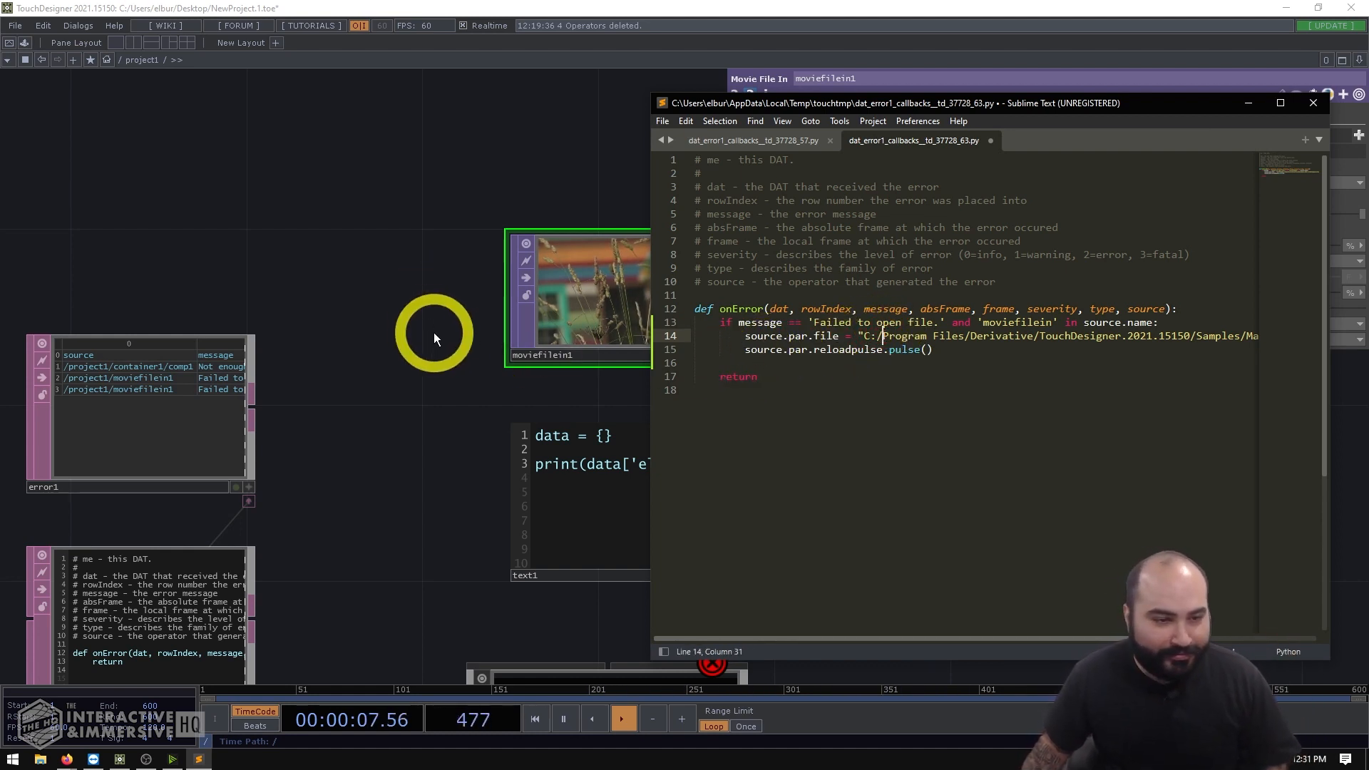